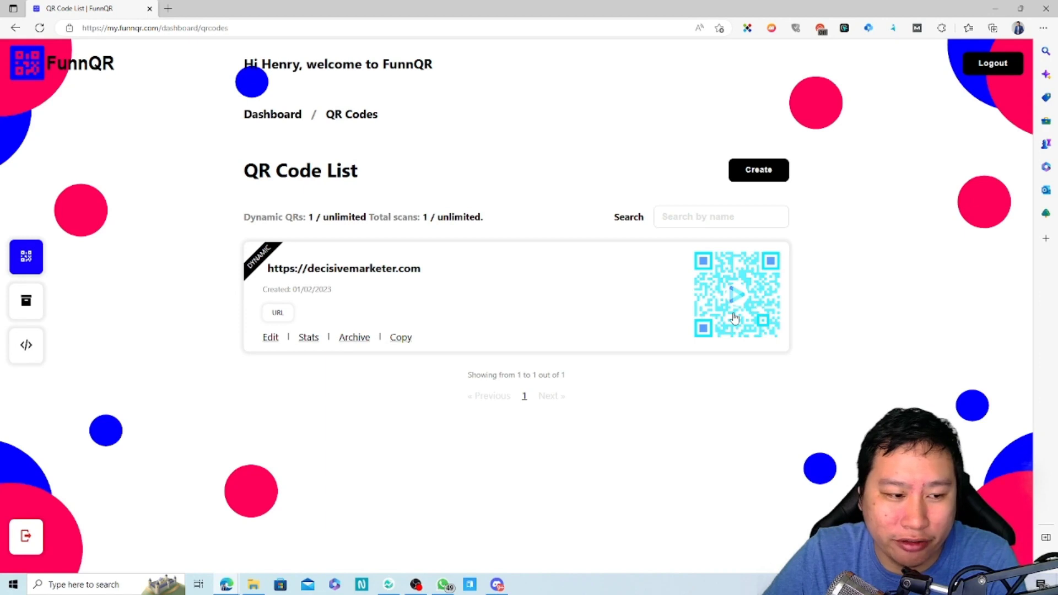
mouse_move(810, 347)
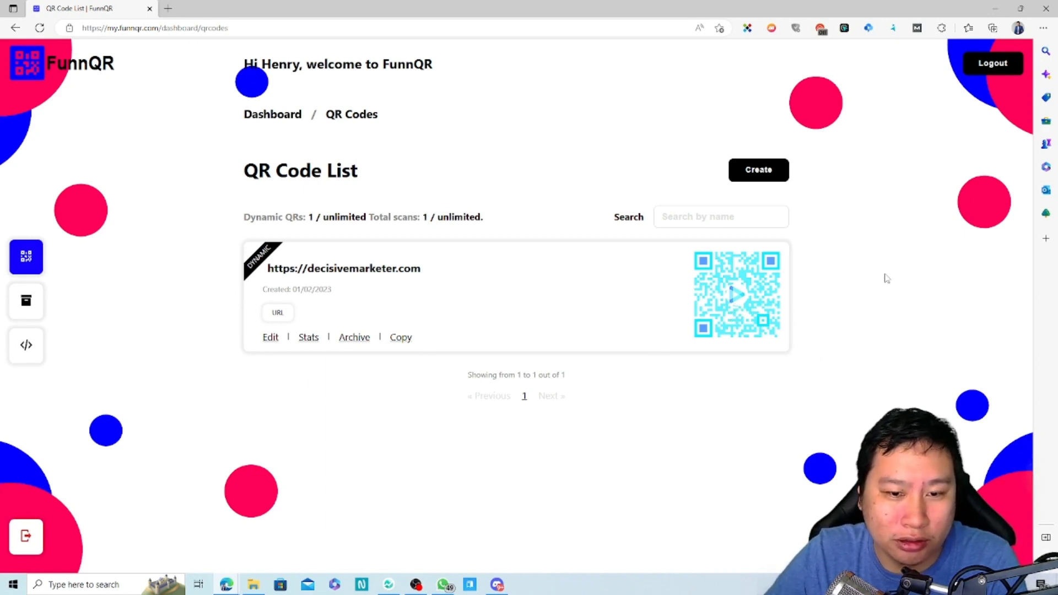
- Start creating a new QR code and browse the full list of code types (Event, Crypto, PayPal, Zoom)
click(758, 170)
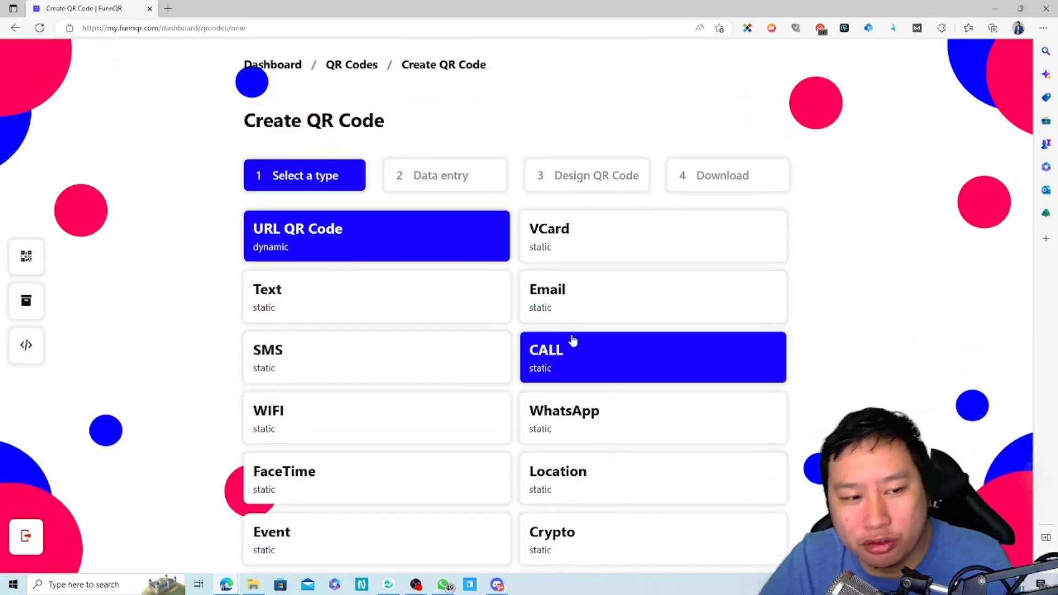
scroll(down, 3)
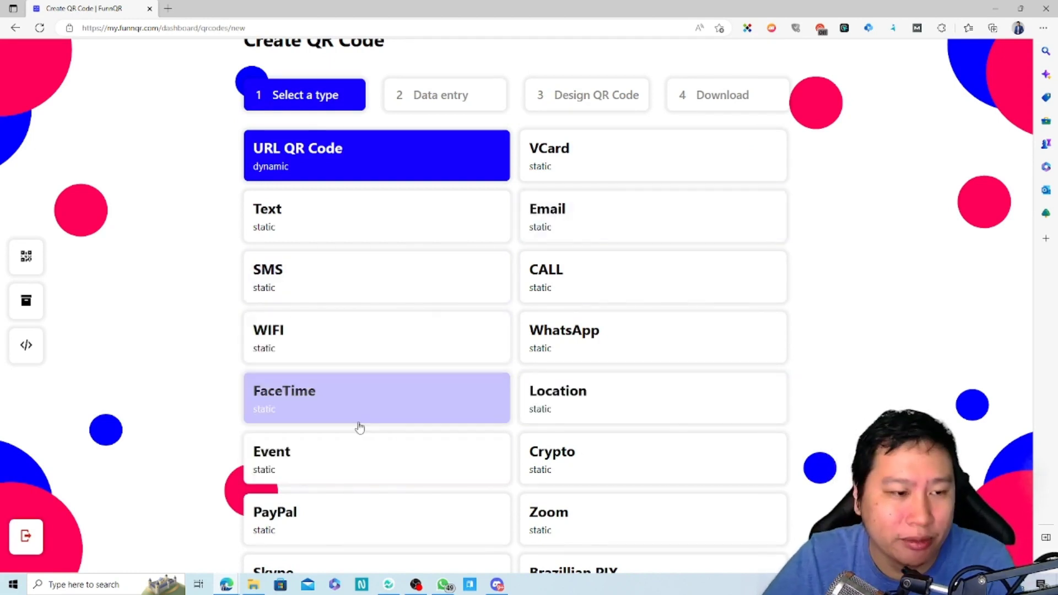
scroll(down, 3)
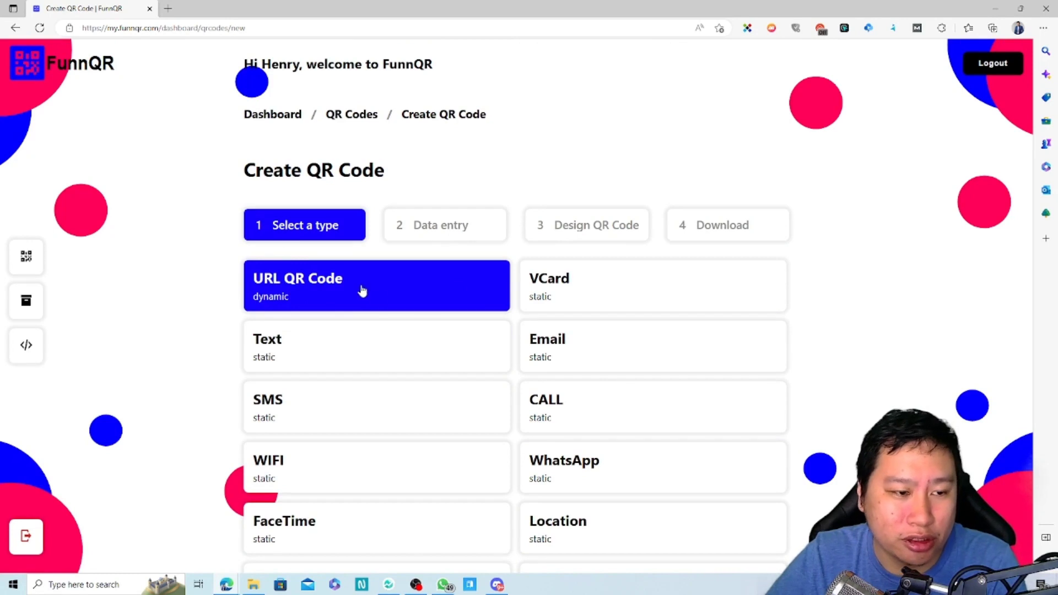
mouse_move(420, 298)
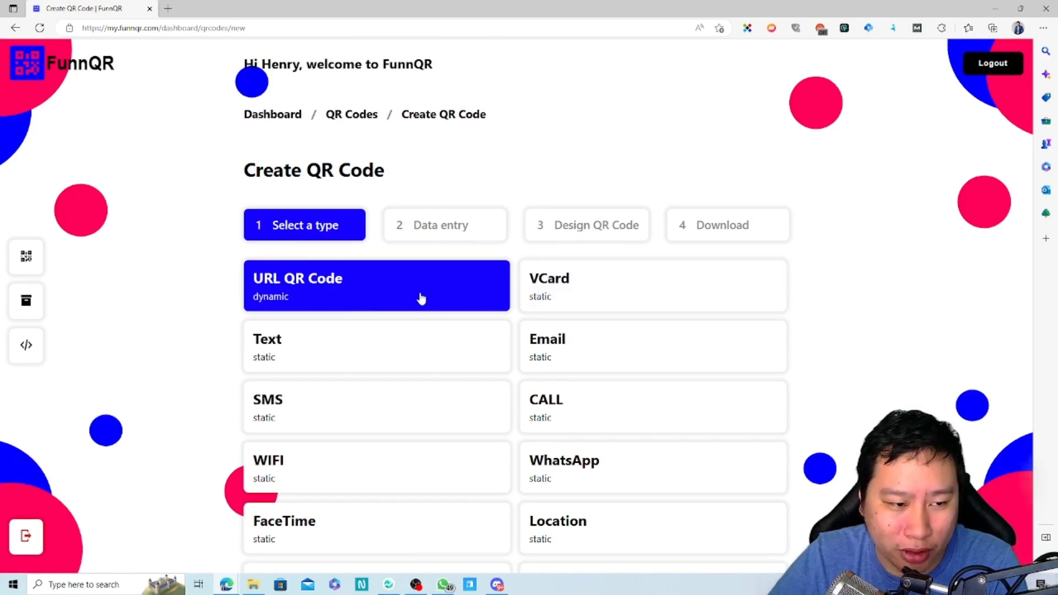
click(376, 286)
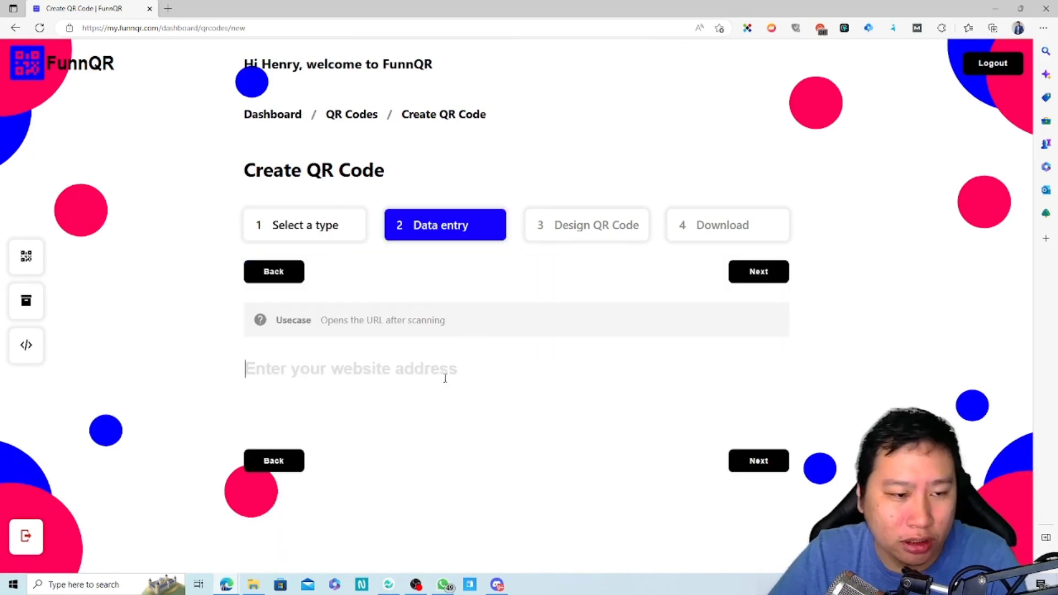
text(https://)
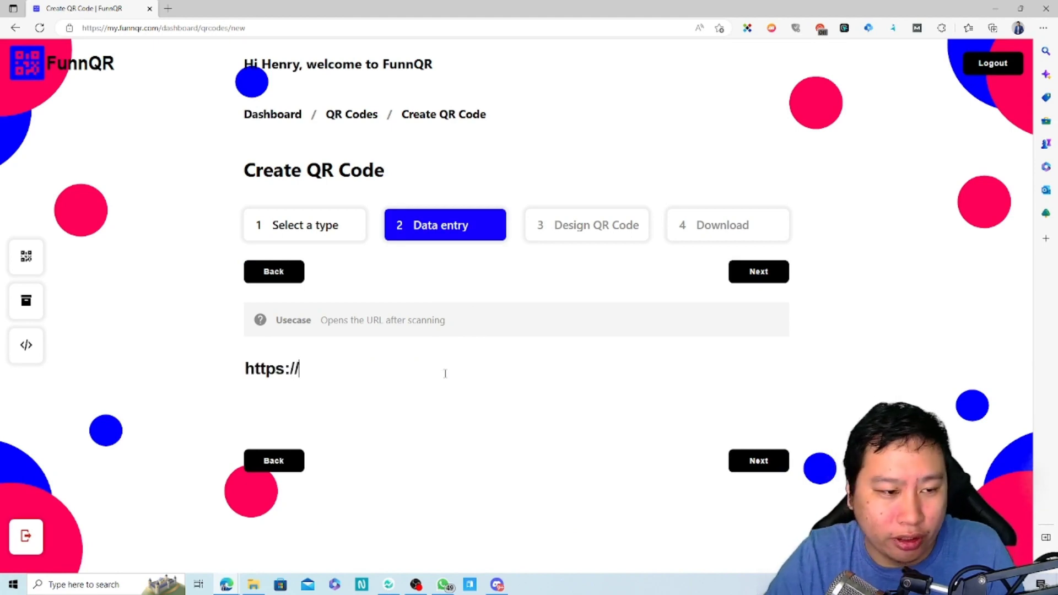
text(decisivemarketer.com)
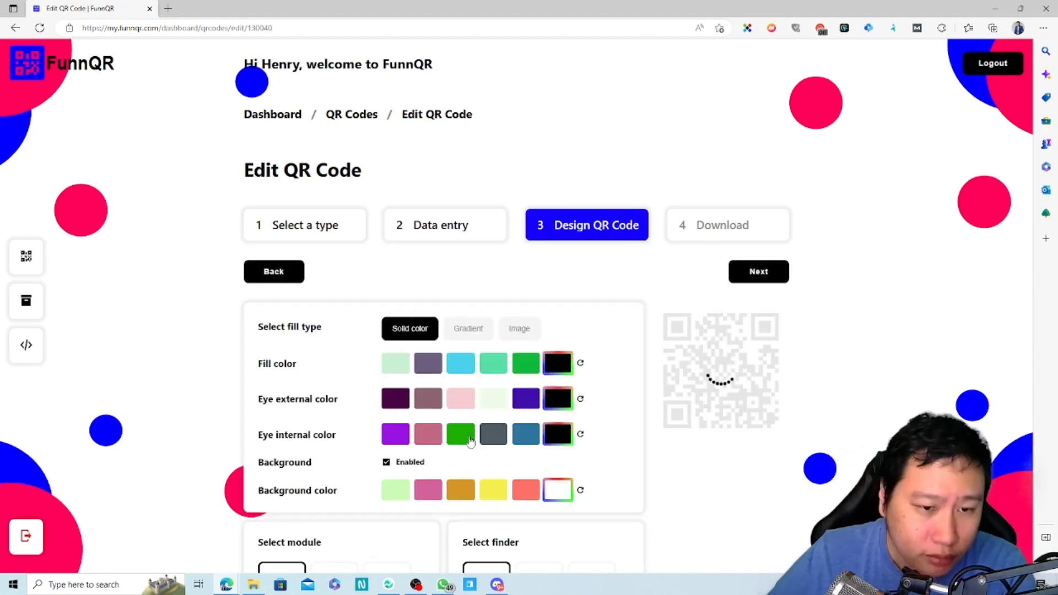
scroll(down, 3)
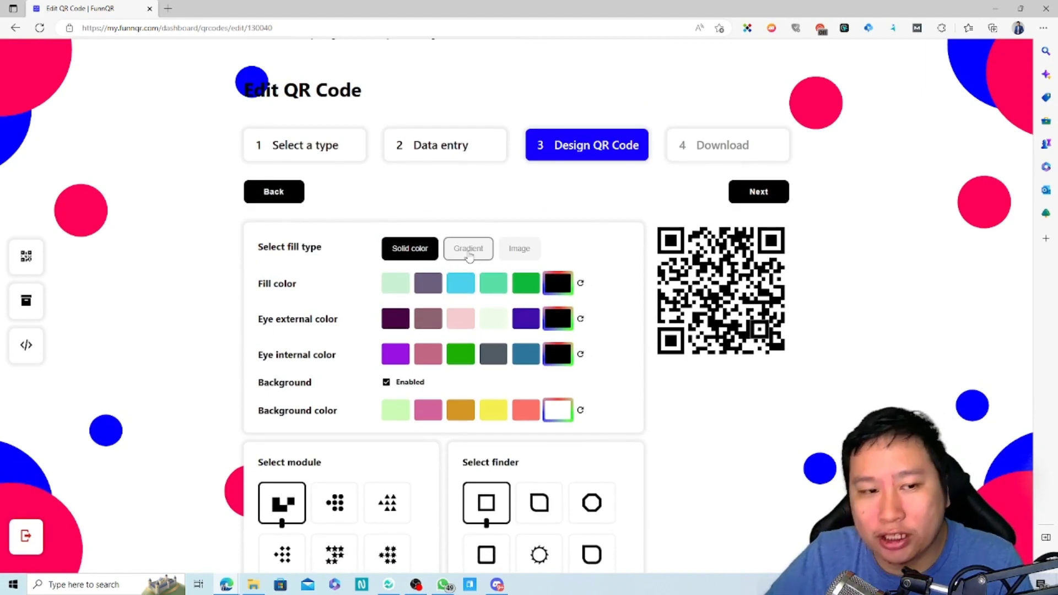
click(467, 248)
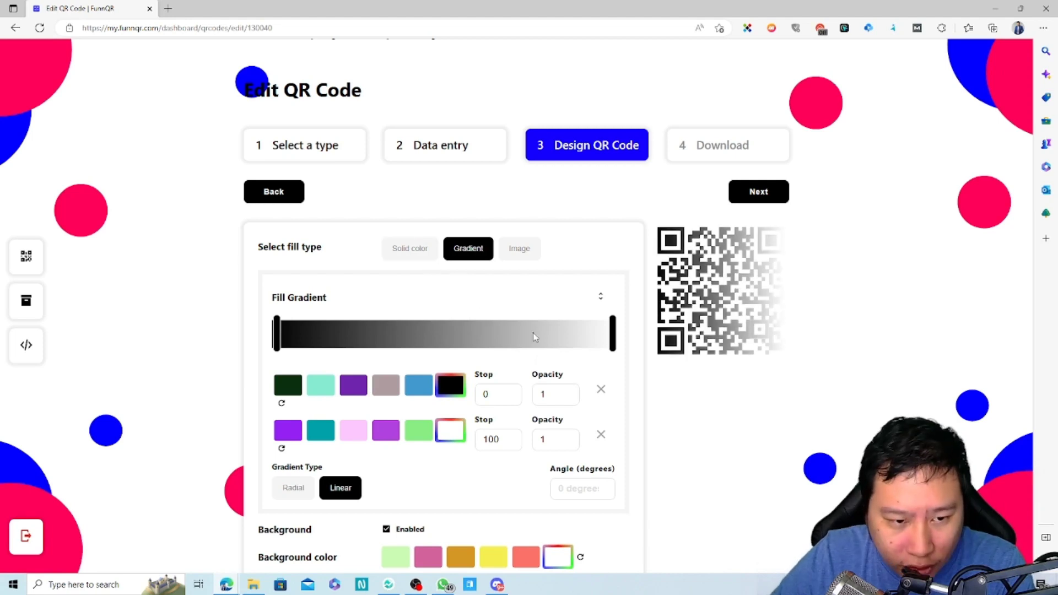
click(450, 429)
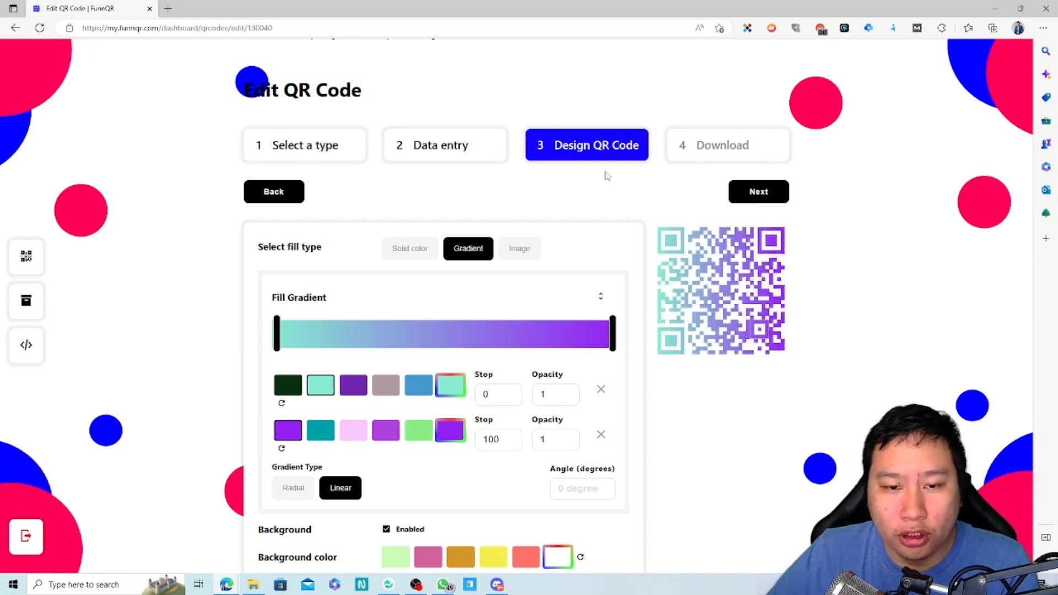
click(409, 248)
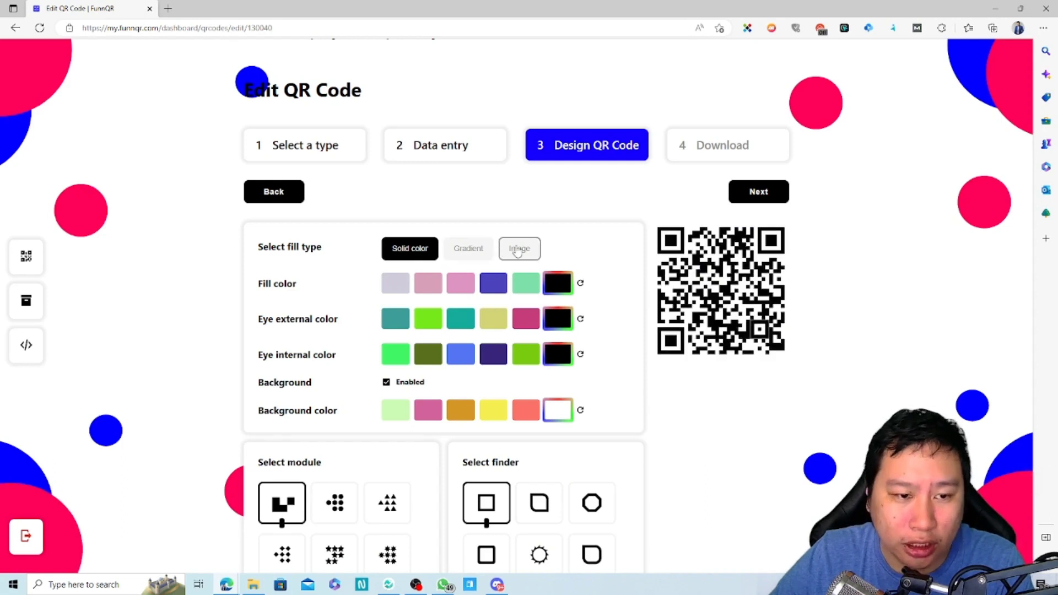
- Switch the fill type to Image and upload the Instagram Post photo to fill the modules
click(519, 248)
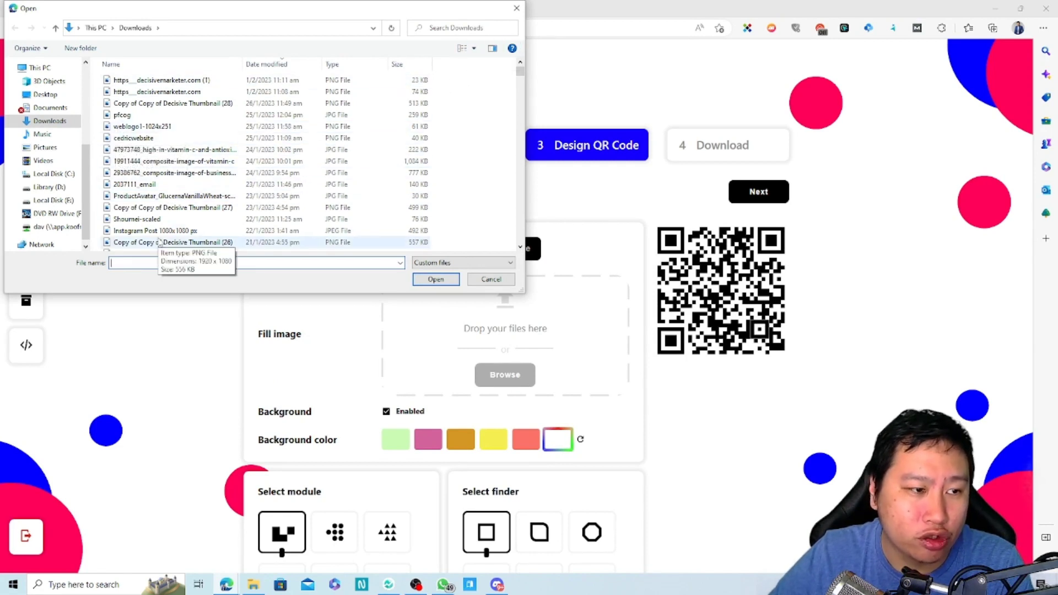
click(435, 279)
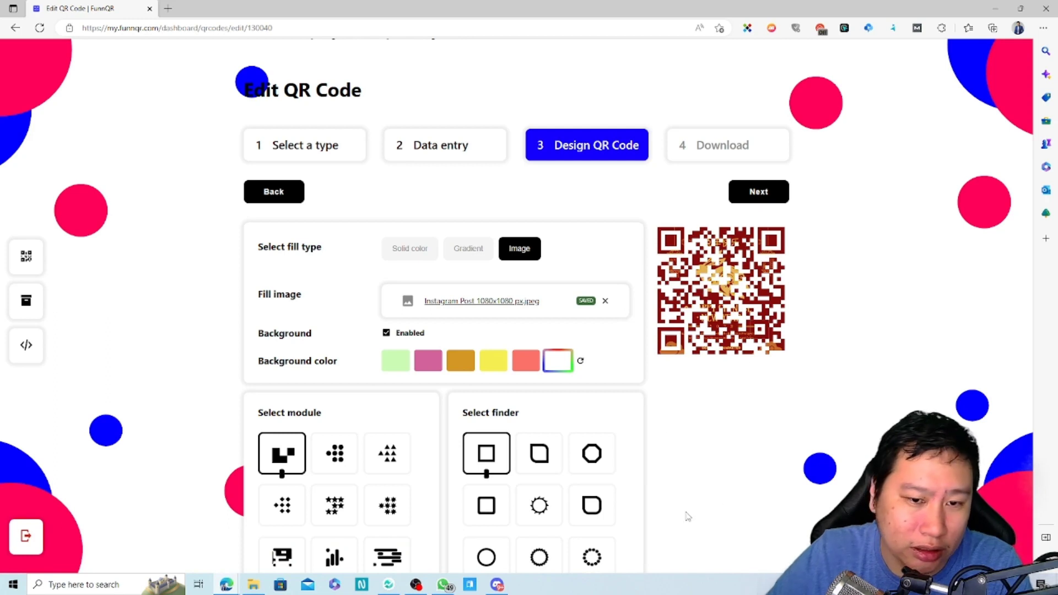
mouse_move(700, 449)
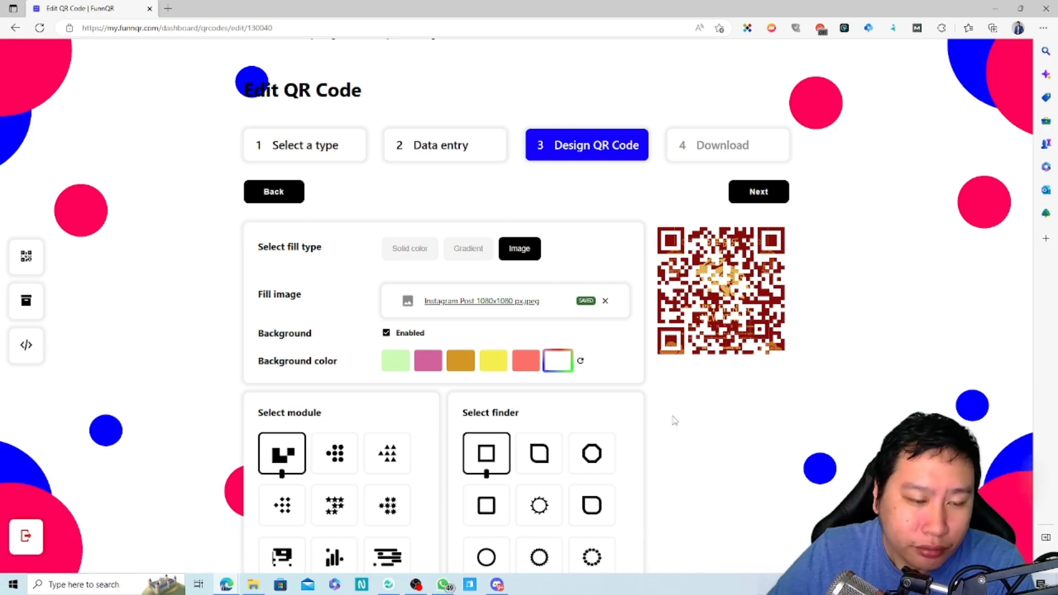
scroll(down, 3)
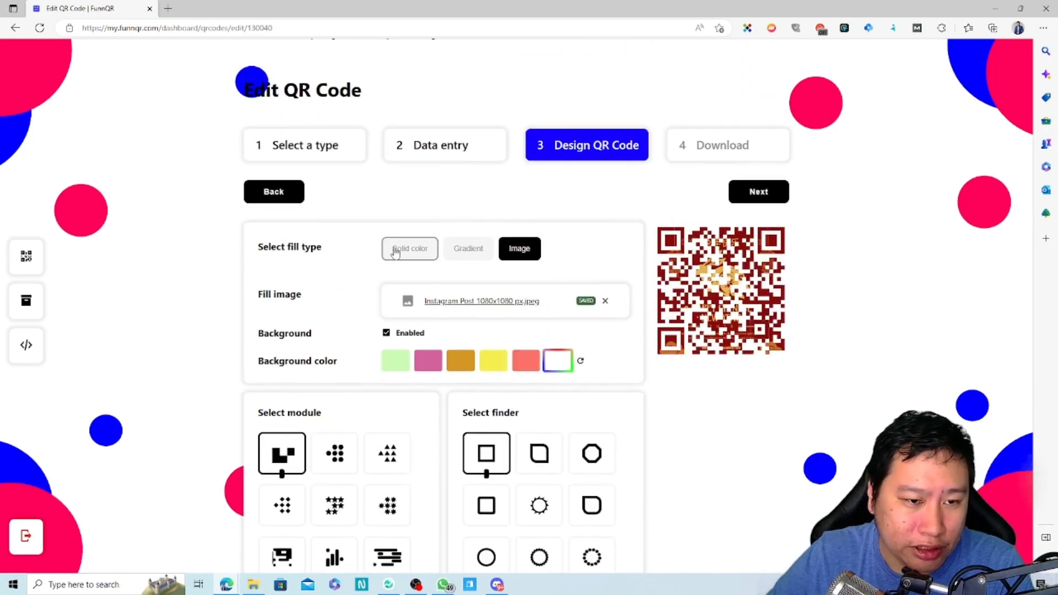
- Try gradient fill, return to solid colour and make the modules a custom tan
click(467, 248)
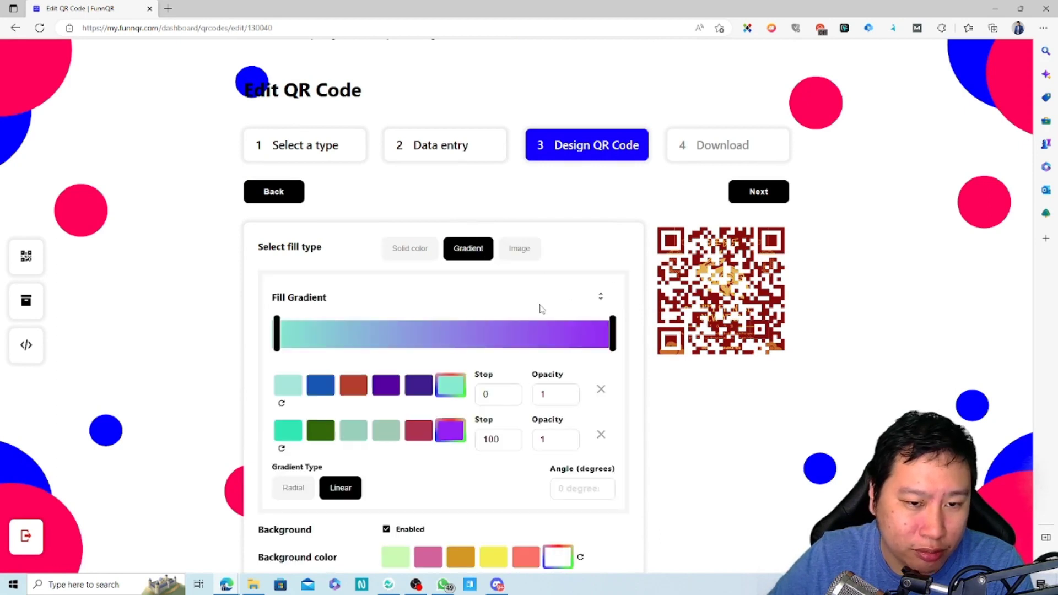
click(410, 248)
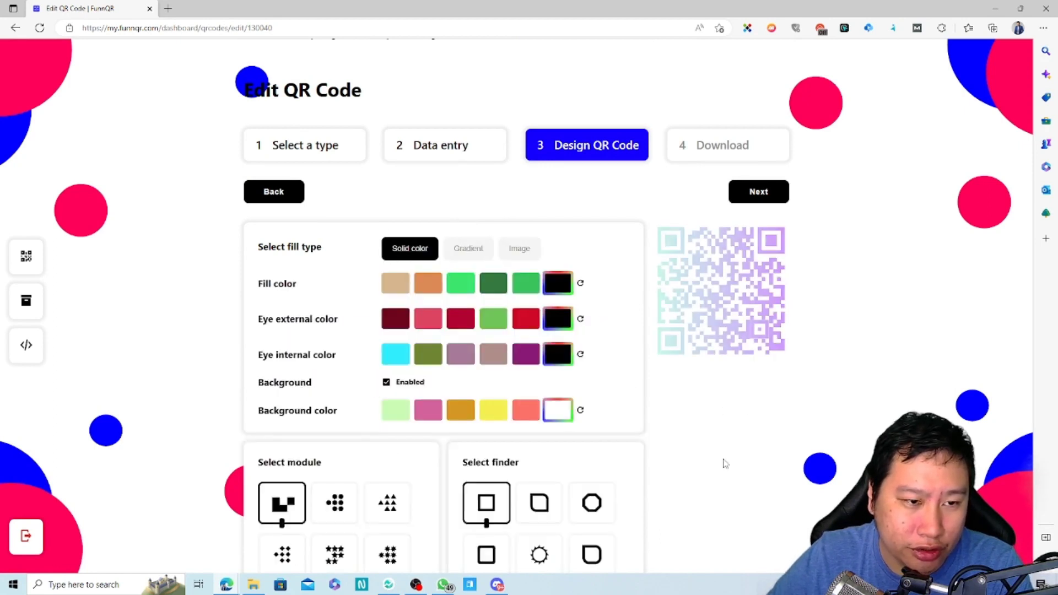
scroll(down, 3)
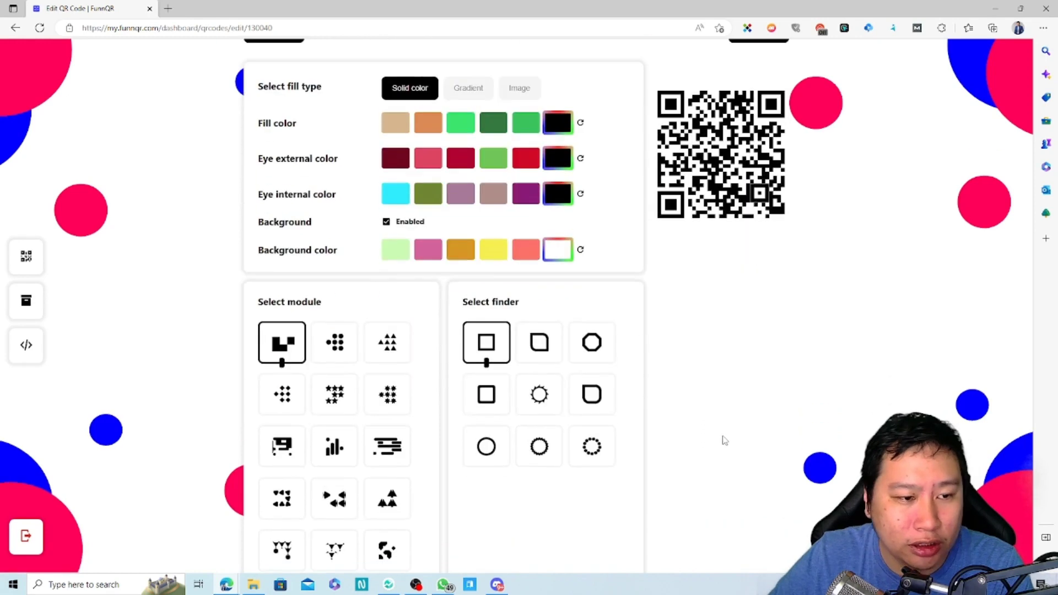
scroll(up, 3)
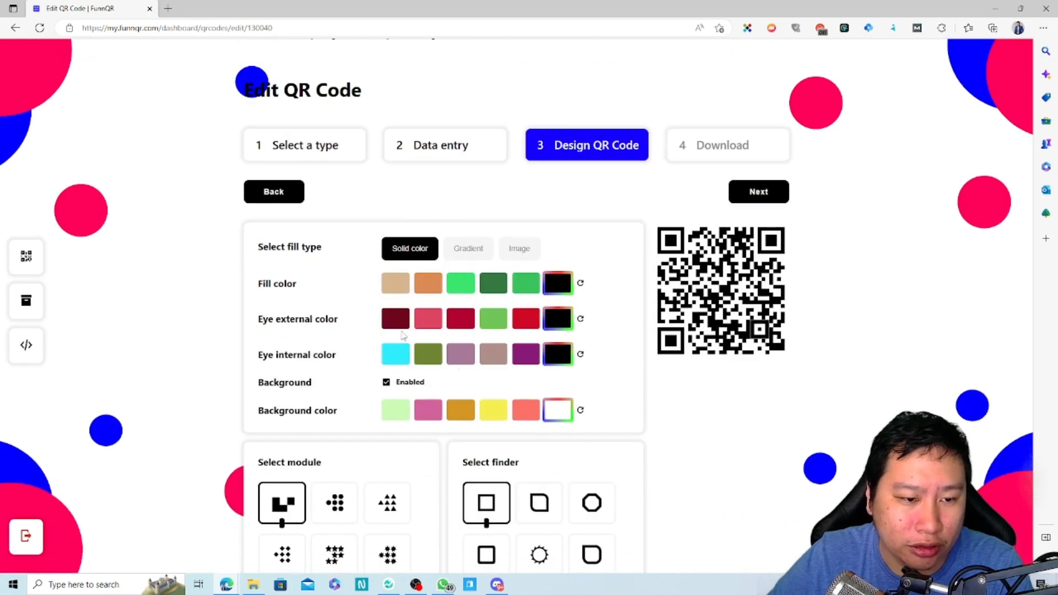
mouse_move(812, 274)
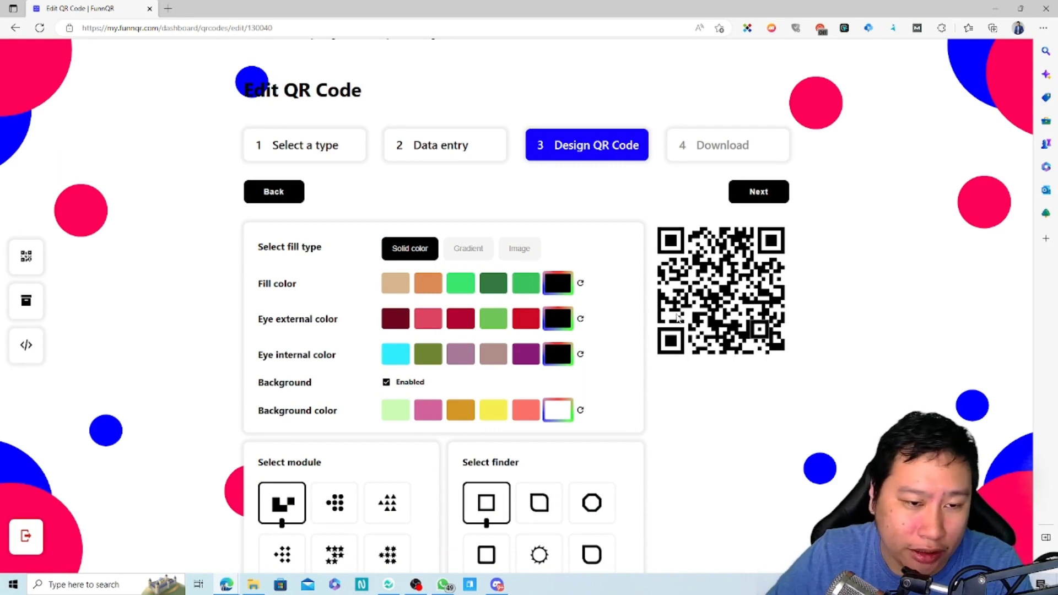
click(395, 283)
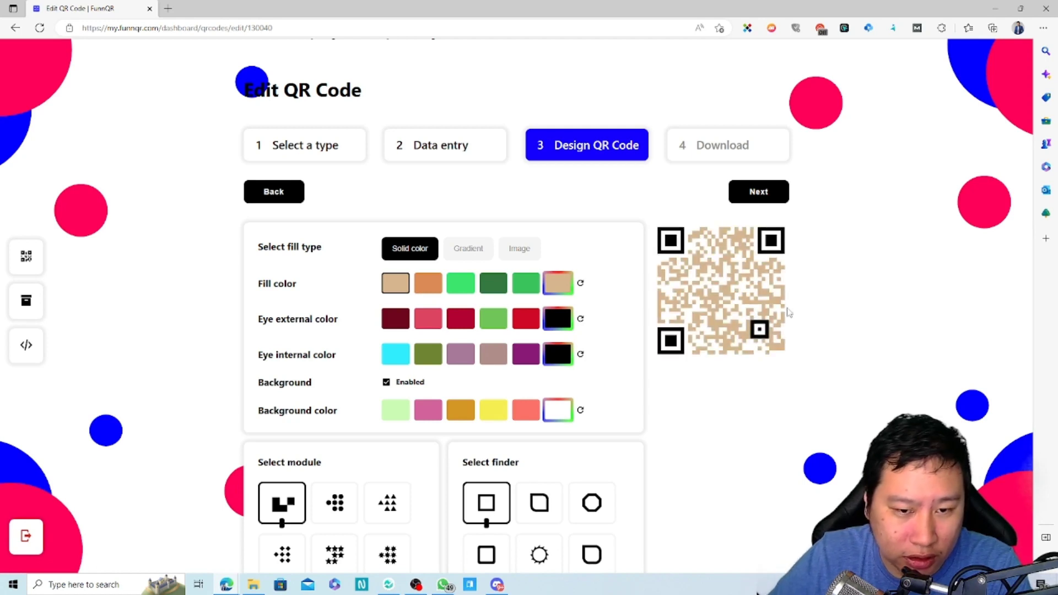
mouse_move(293, 326)
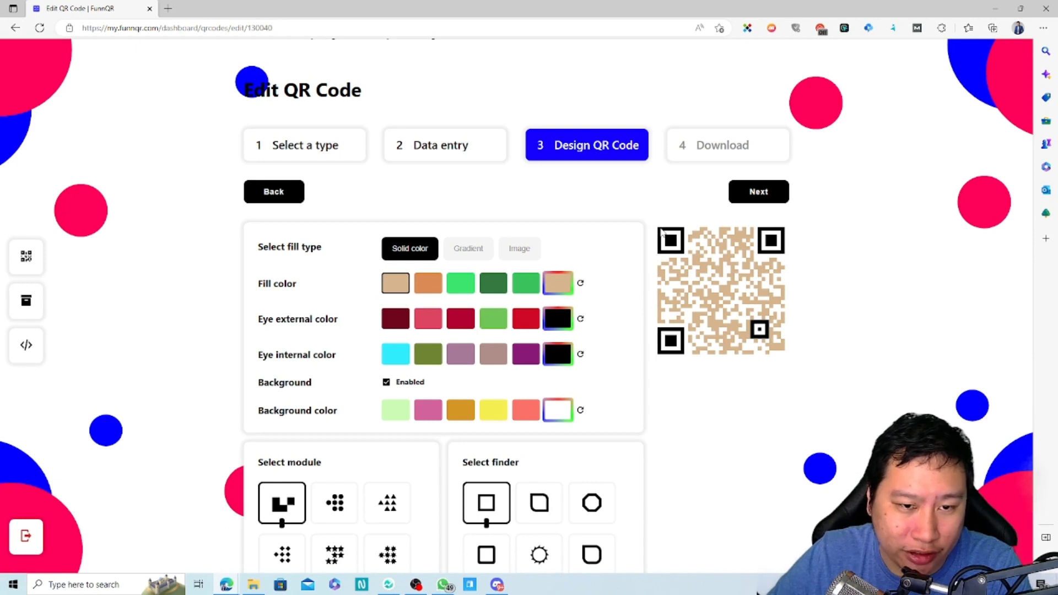
mouse_move(400, 356)
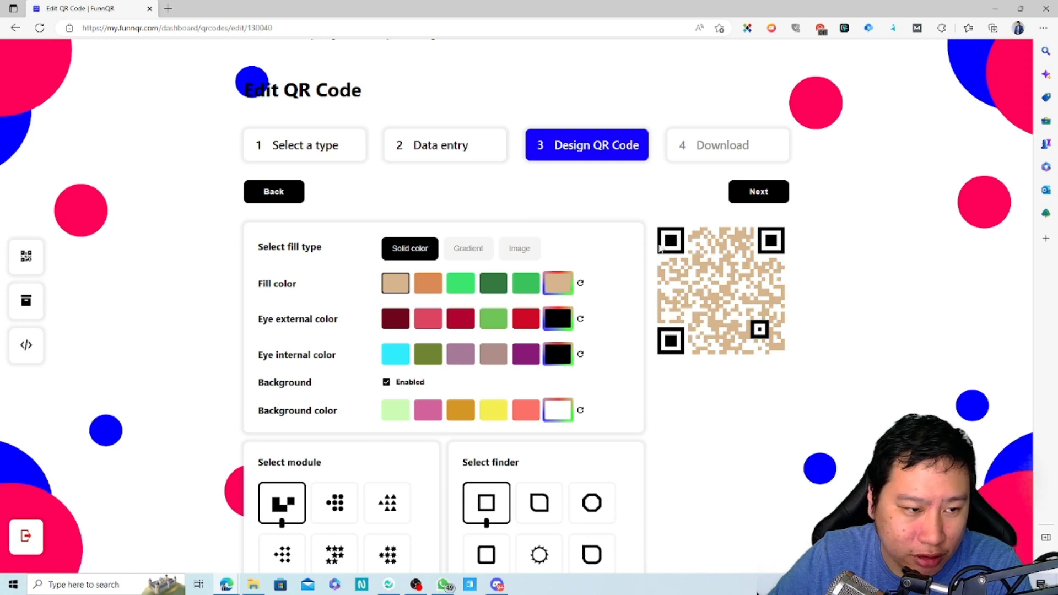
mouse_move(388, 391)
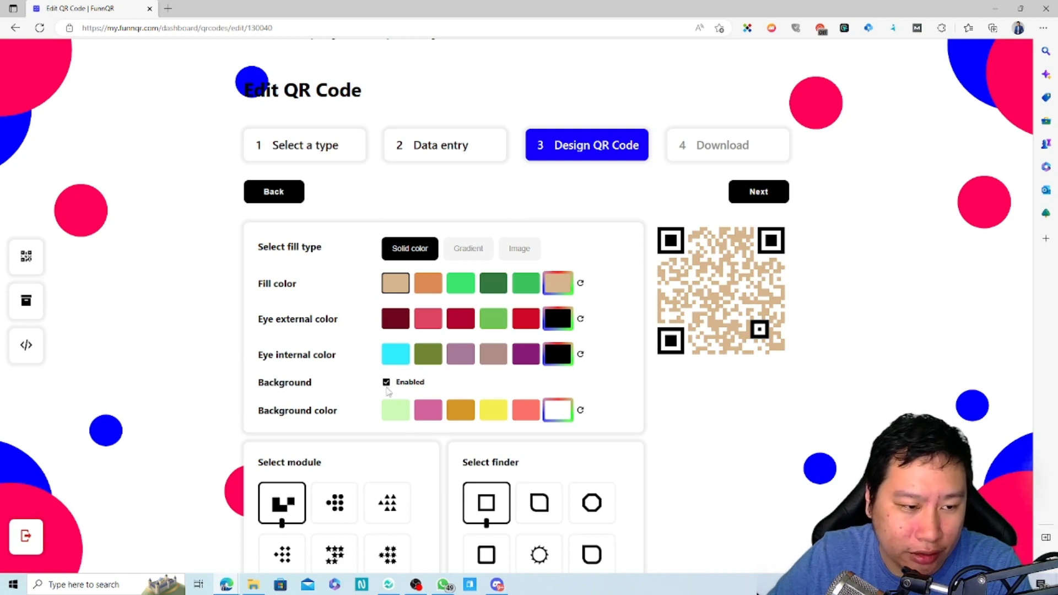
- Keep black eyes on a white background after toggling the background off and on
click(386, 382)
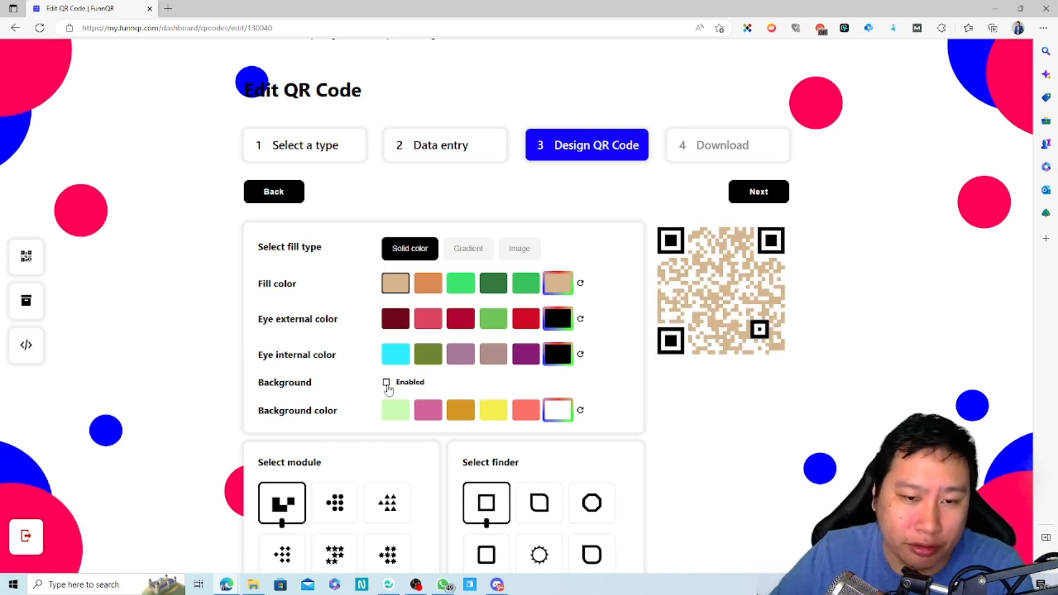
click(386, 383)
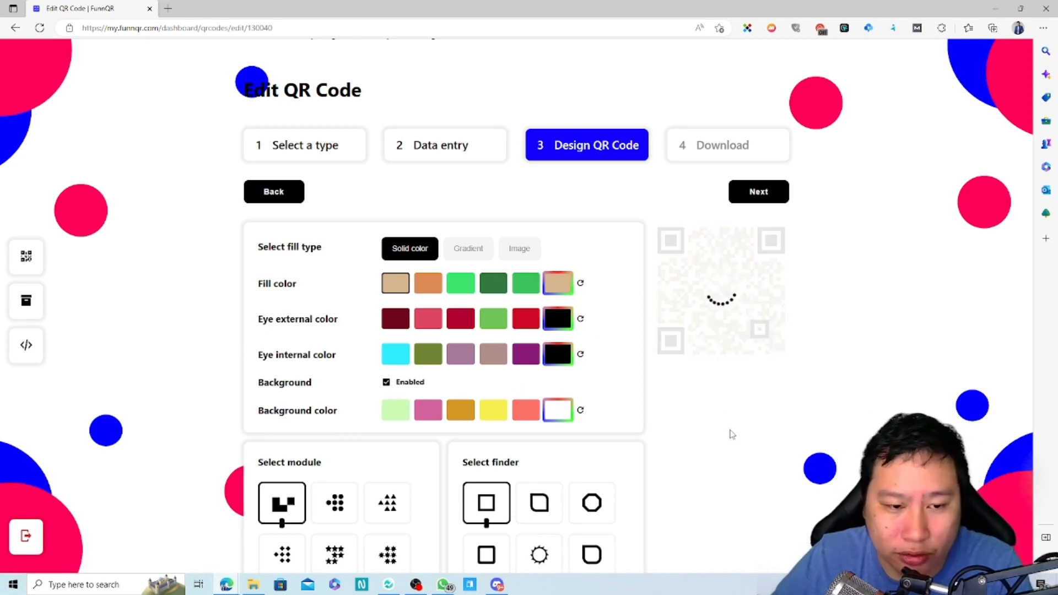
scroll(down, 3)
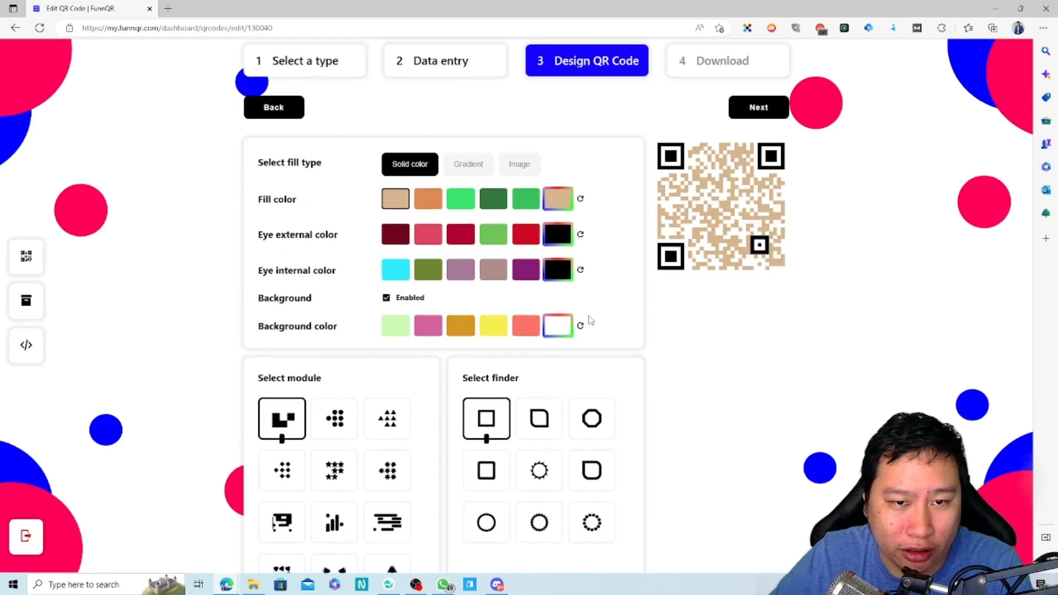
- Preview dotted and triangle-shaped module styles for the code
scroll(down, 3)
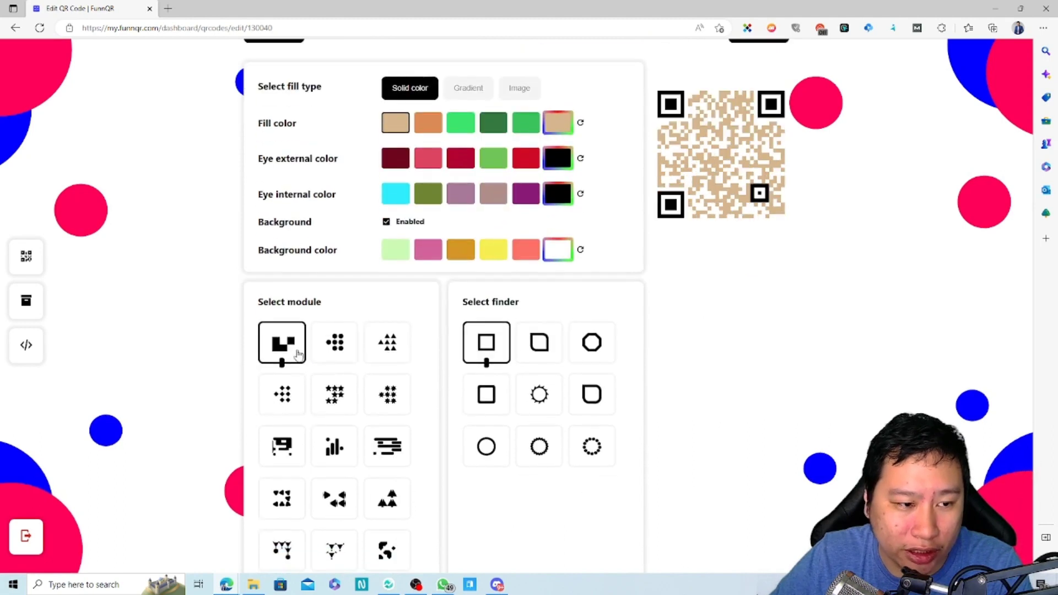
click(334, 341)
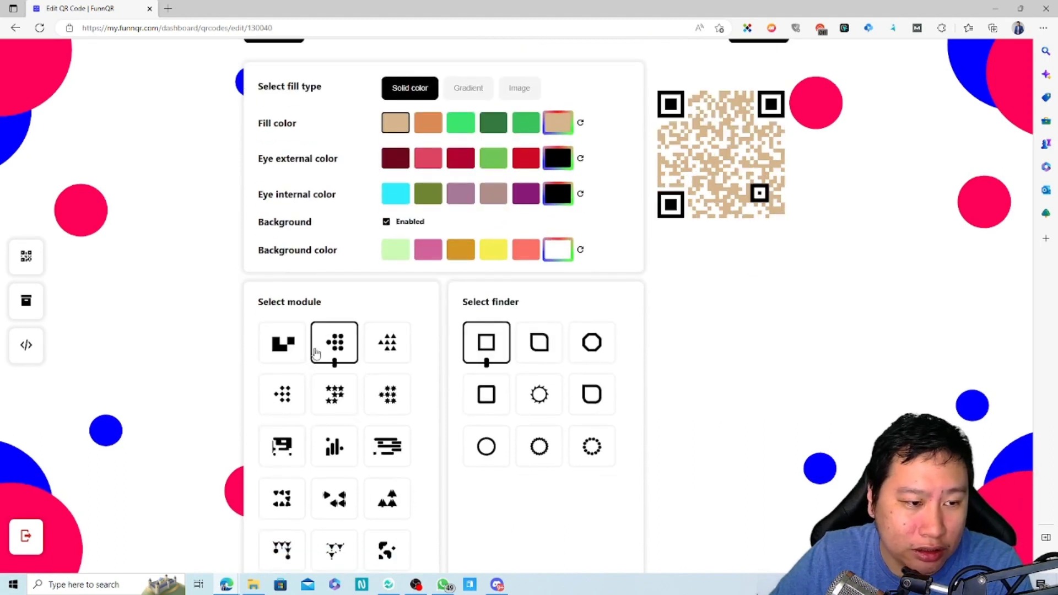
click(334, 395)
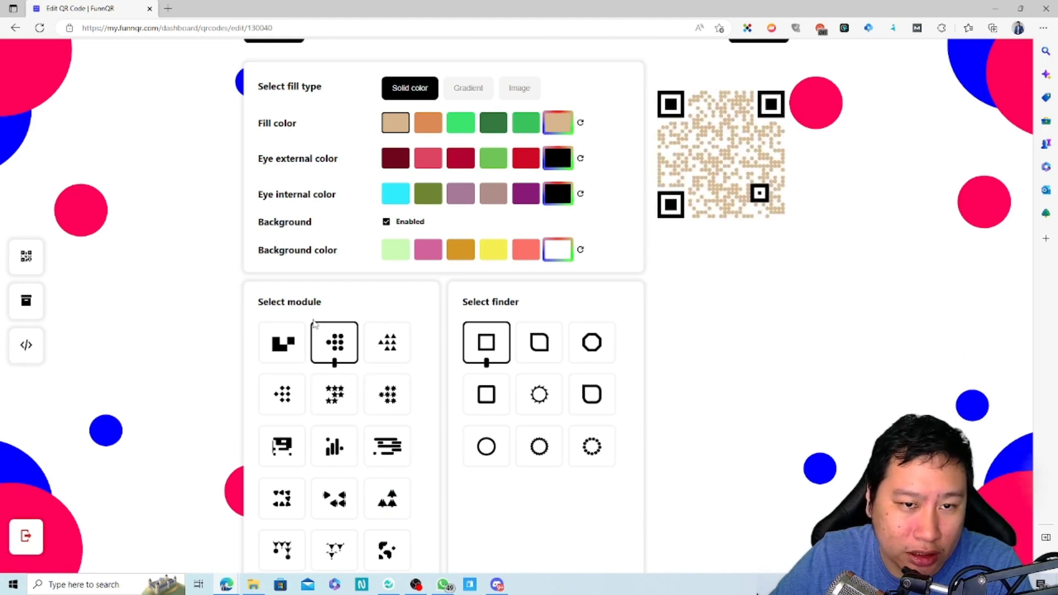
click(386, 341)
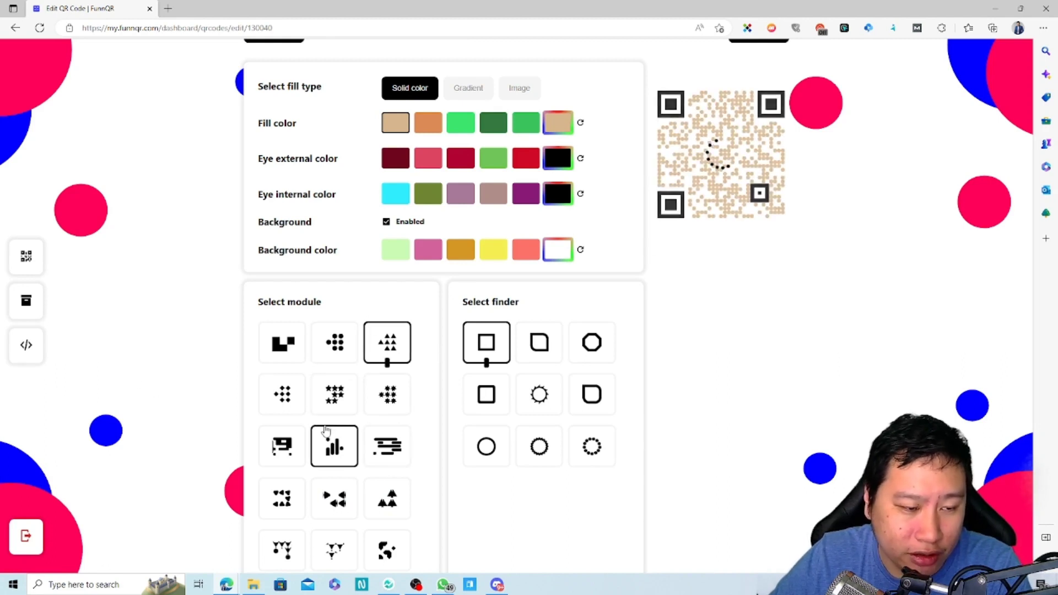
click(281, 446)
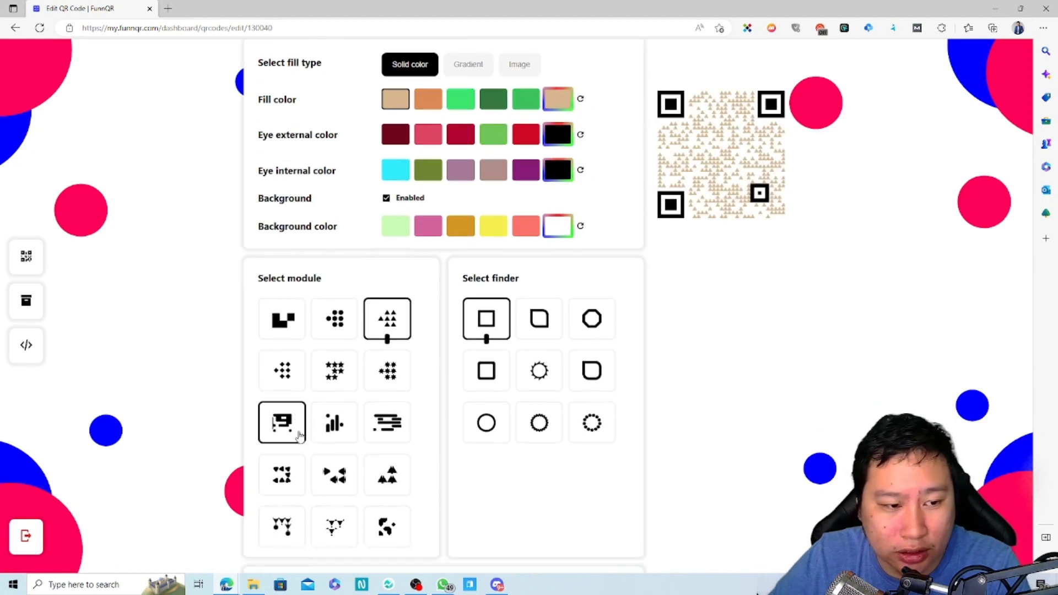
- Settle on short horizontal bars as the module style
scroll(down, 3)
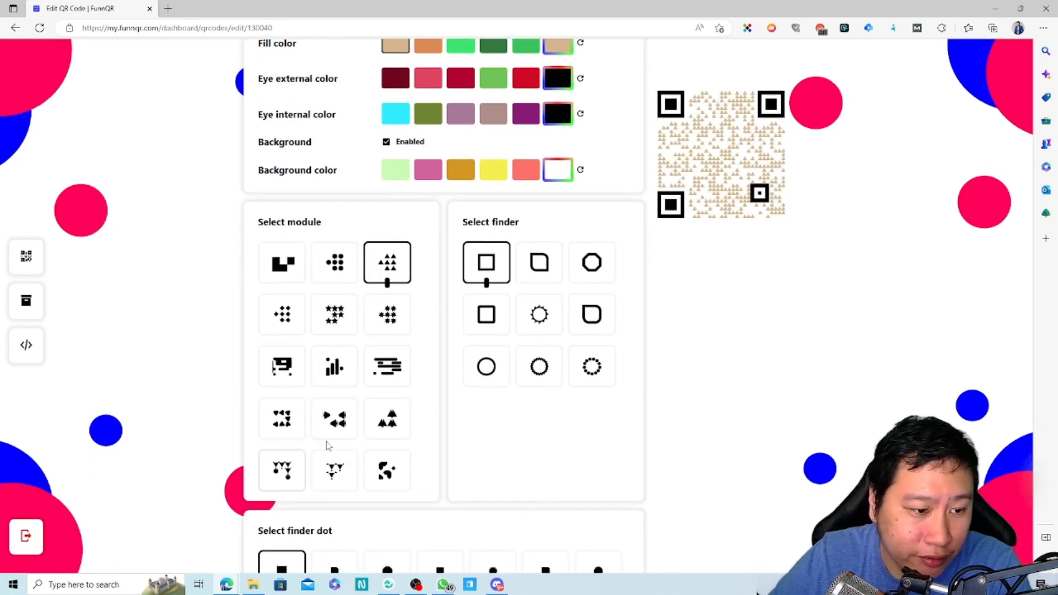
click(334, 419)
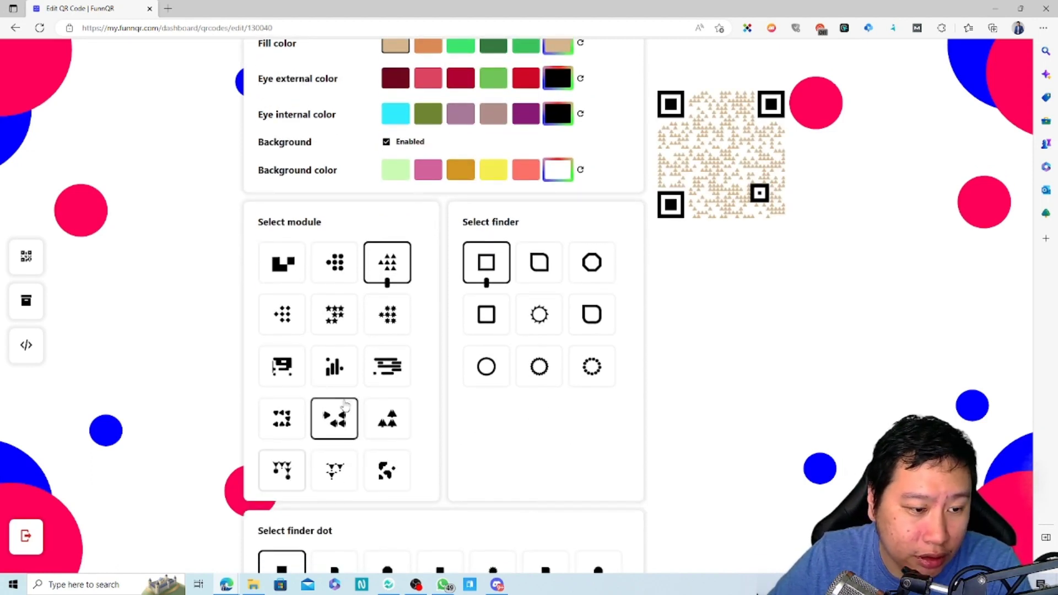
click(387, 366)
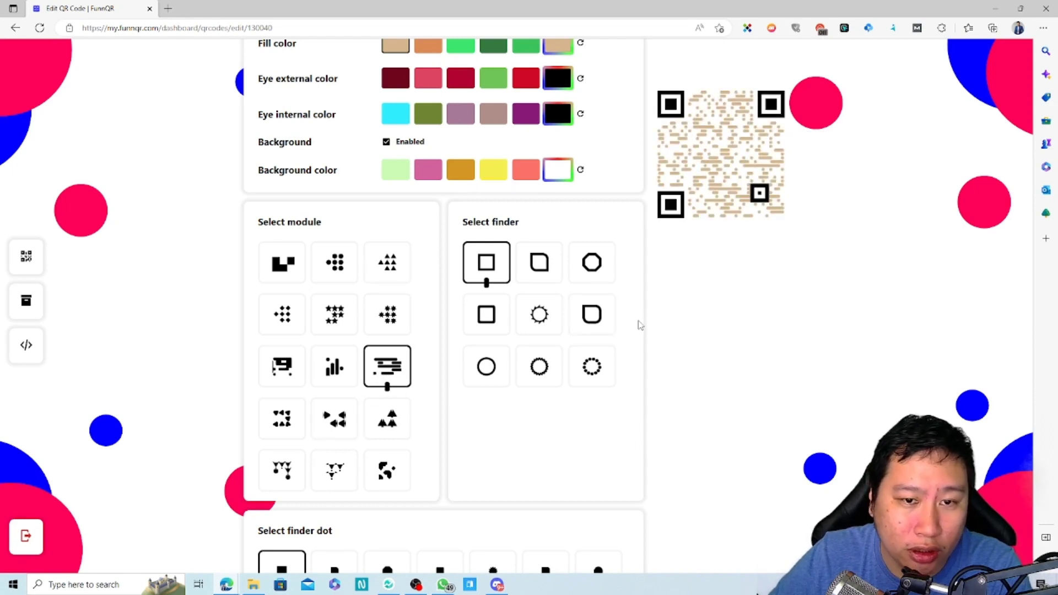
- Try gear and dotted-circle finder frames, then give the corner eyes rounded one-corner-square frames
click(486, 314)
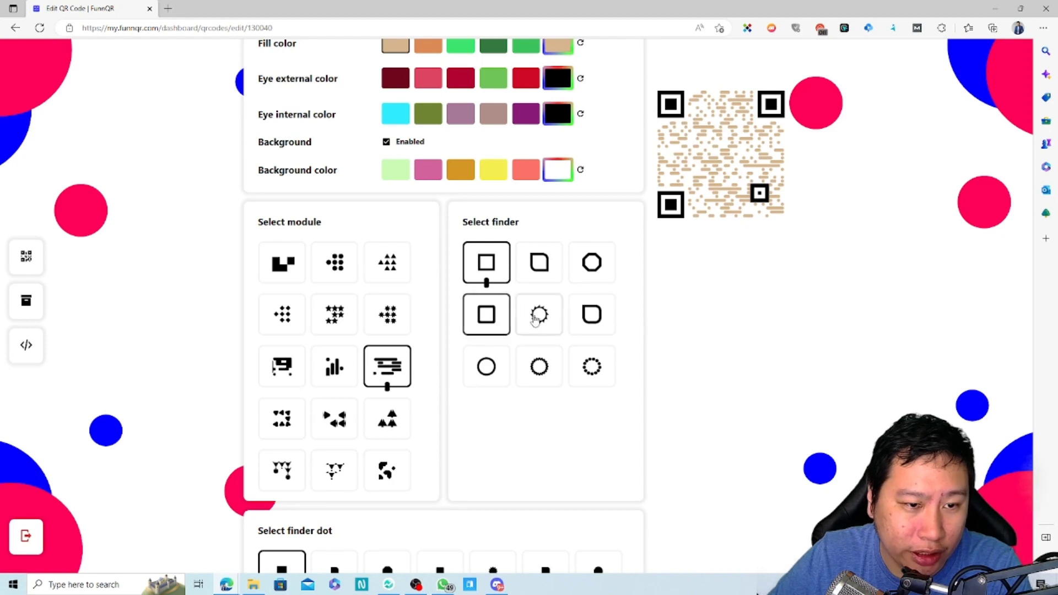
click(539, 314)
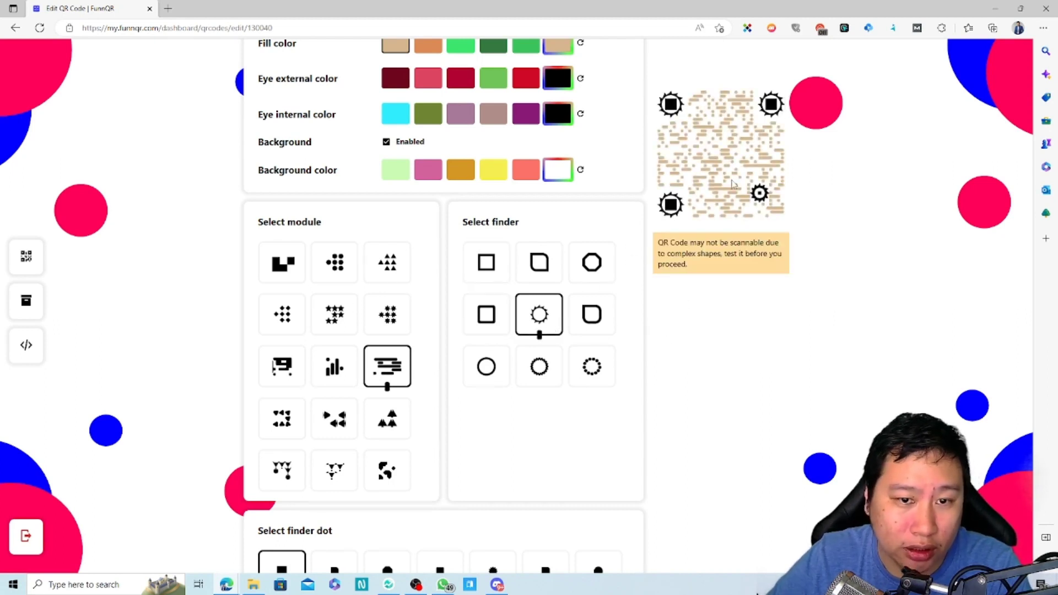
drag(658, 243, 685, 264)
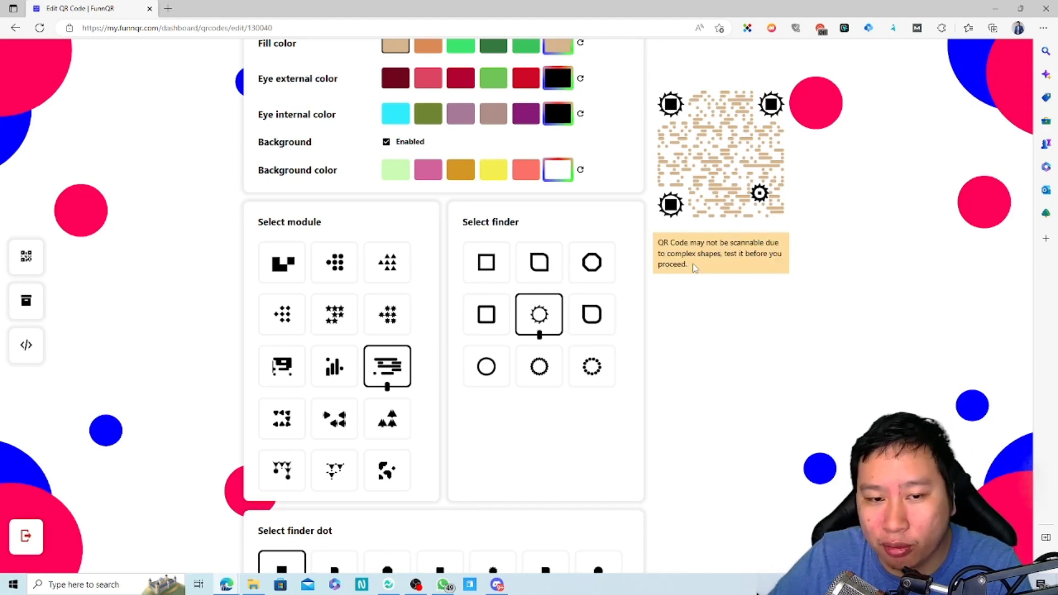
mouse_move(688, 340)
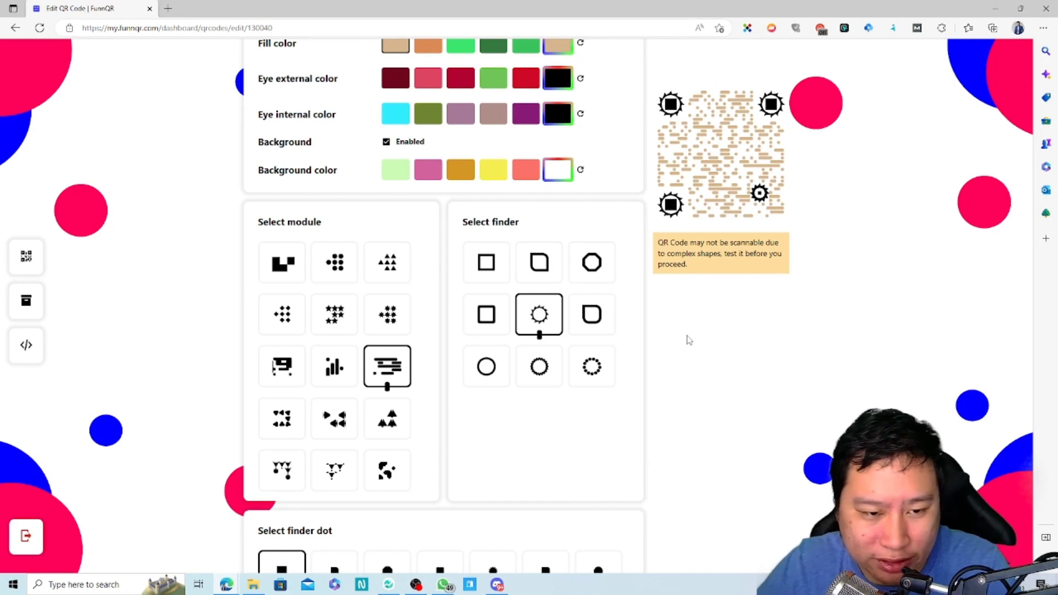
click(590, 366)
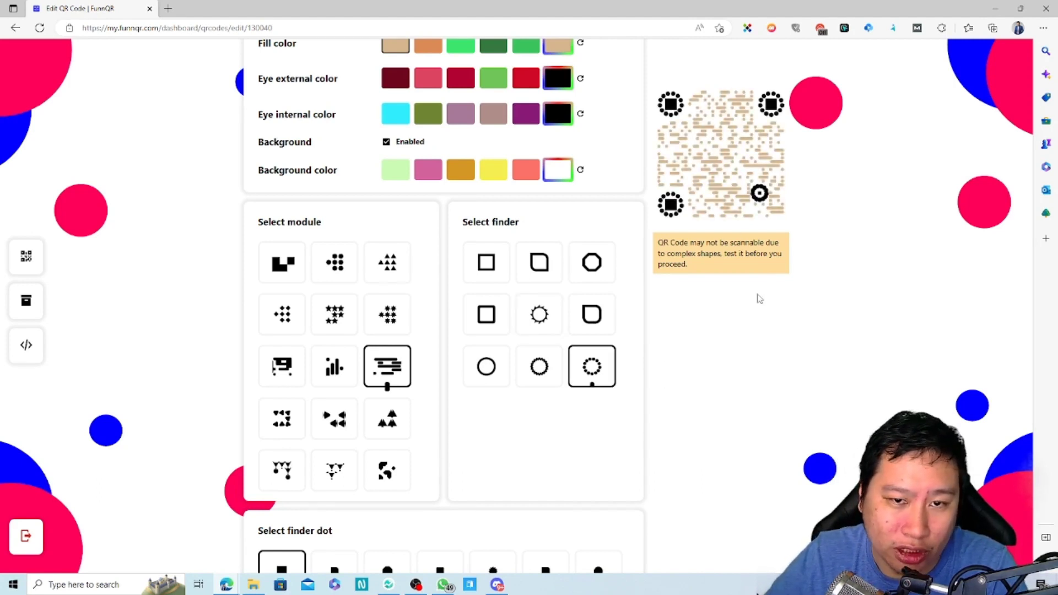
click(591, 262)
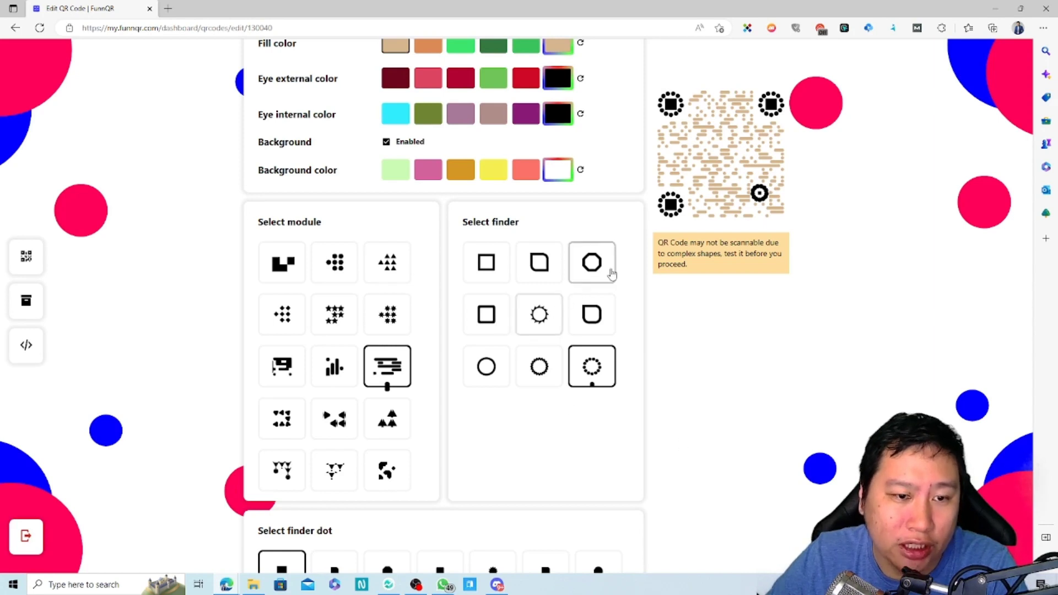
scroll(down, 3)
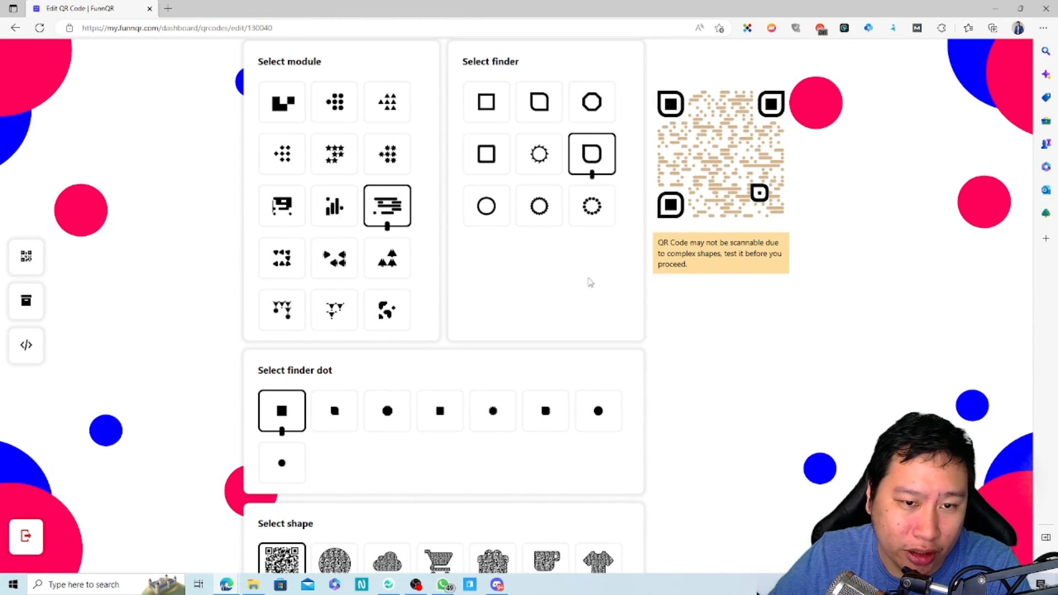
mouse_move(374, 440)
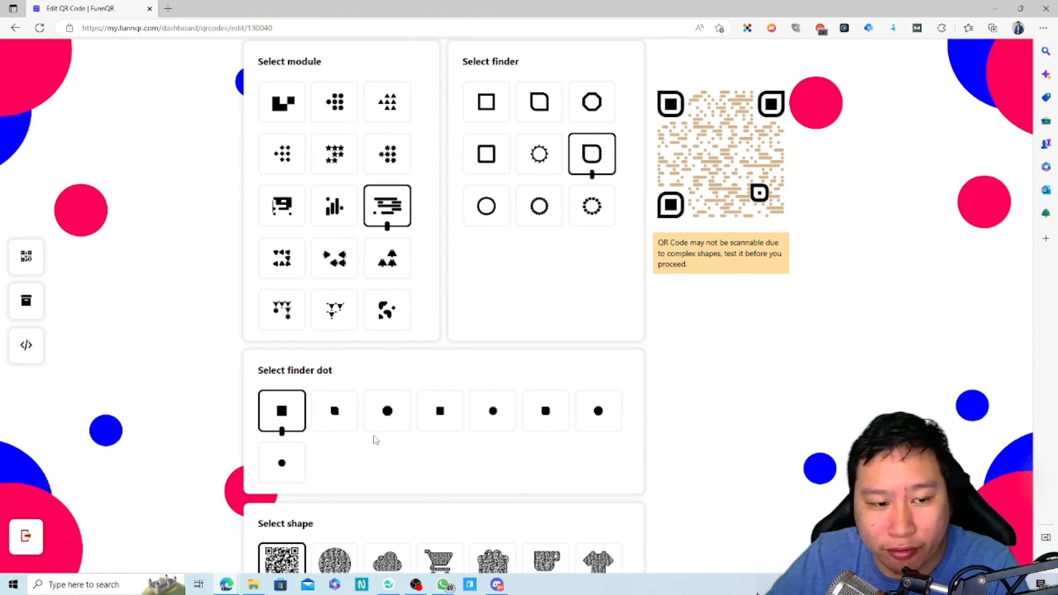
- Try small square, small circle and rounded-square eye centres, then make them large round dots
click(440, 411)
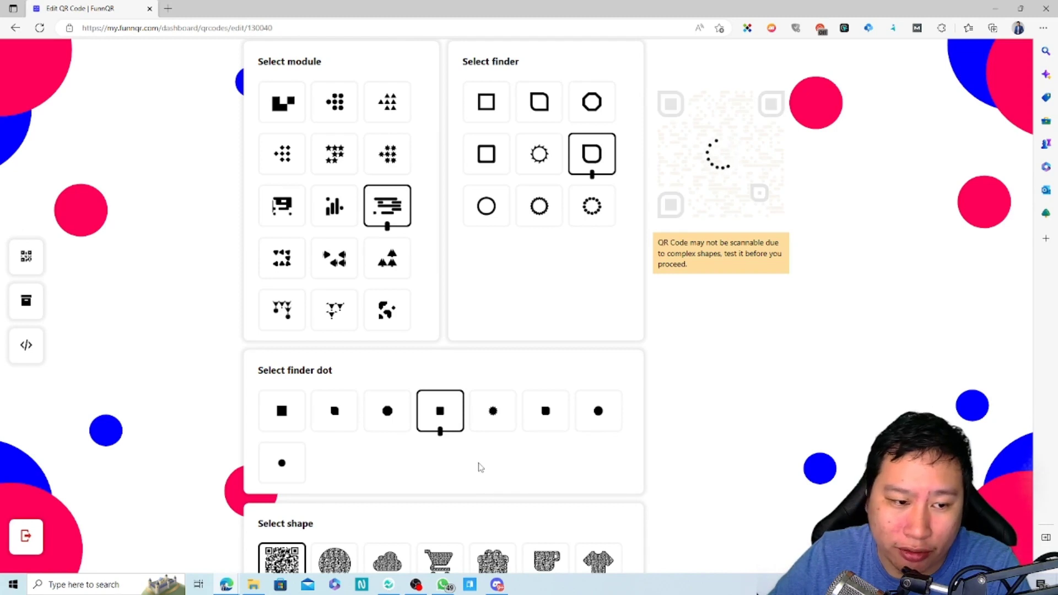
click(492, 411)
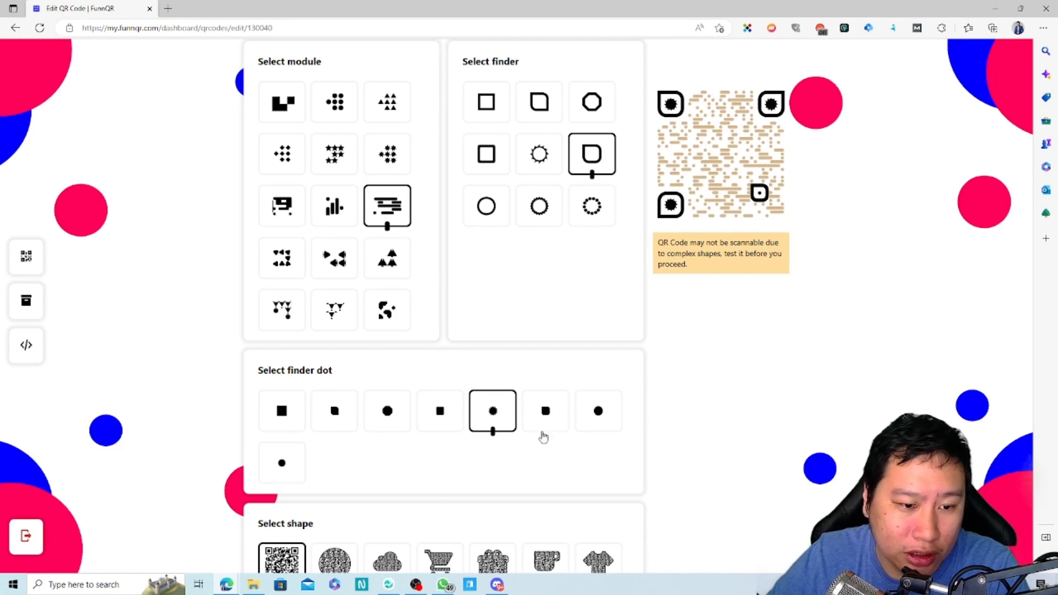
click(334, 411)
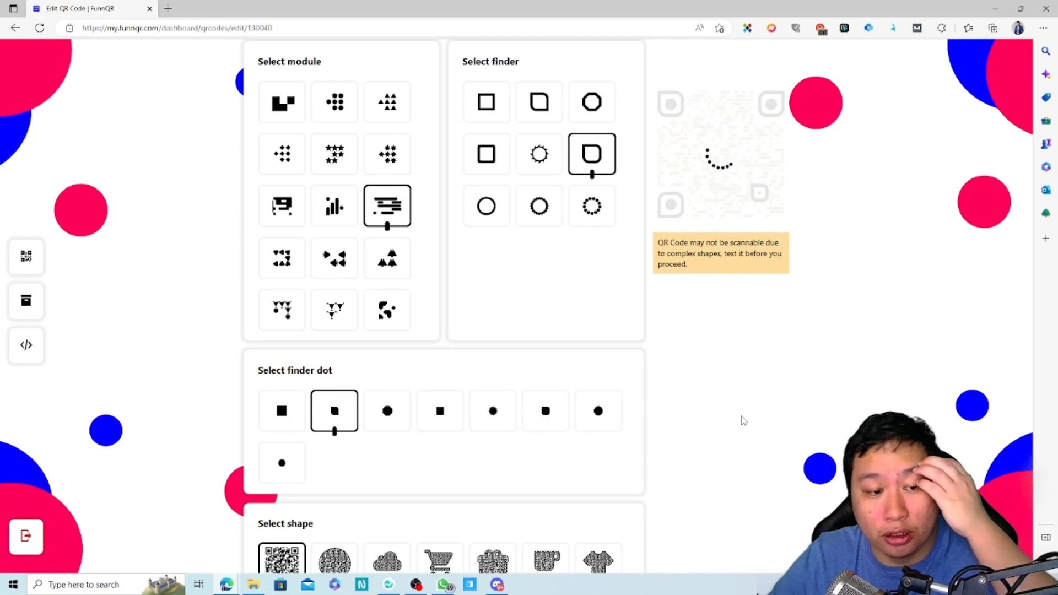
click(387, 411)
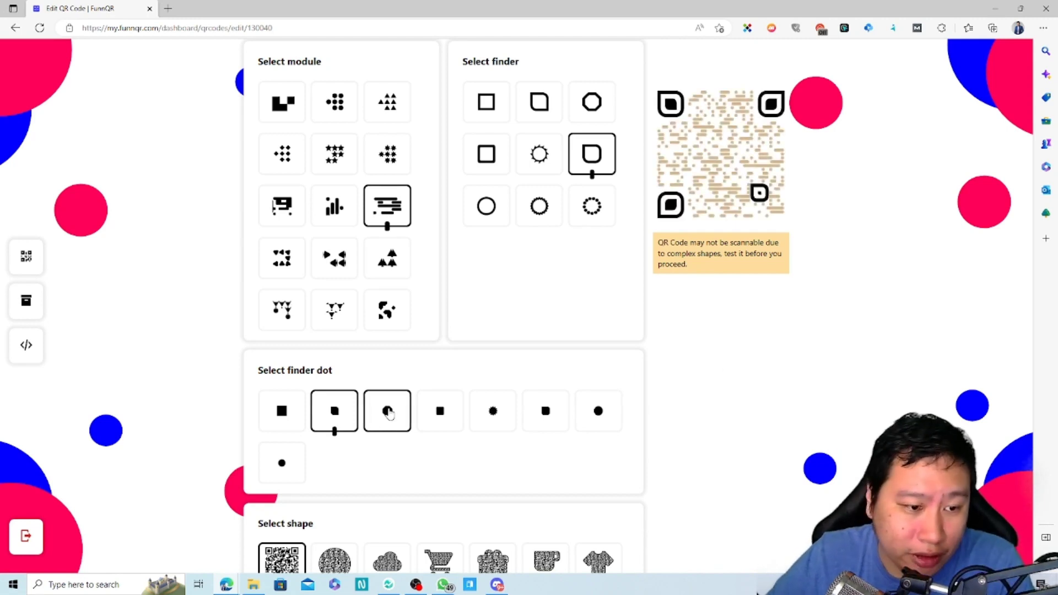
click(387, 411)
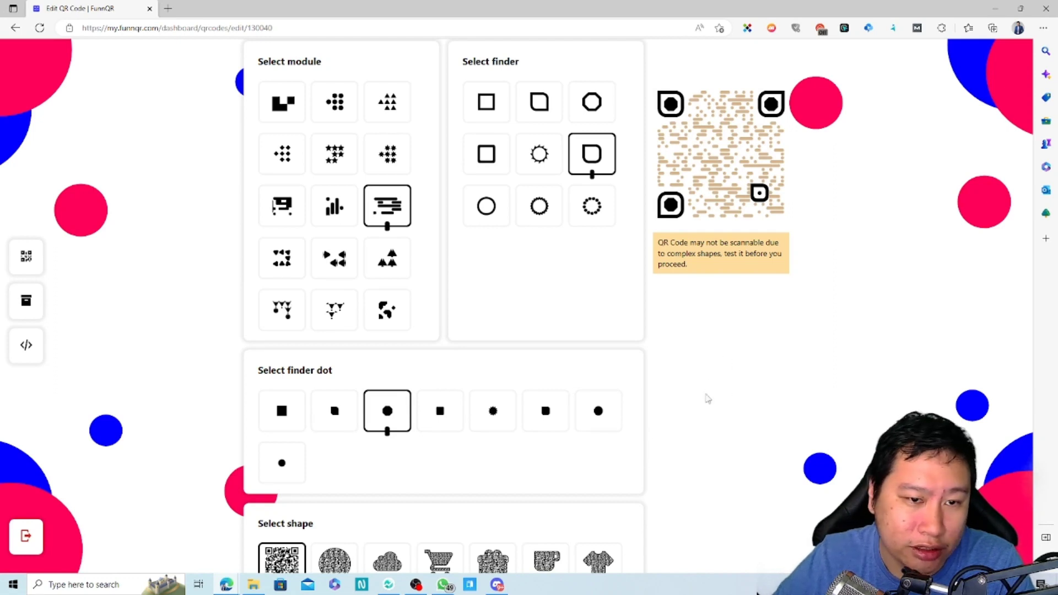
scroll(down, 3)
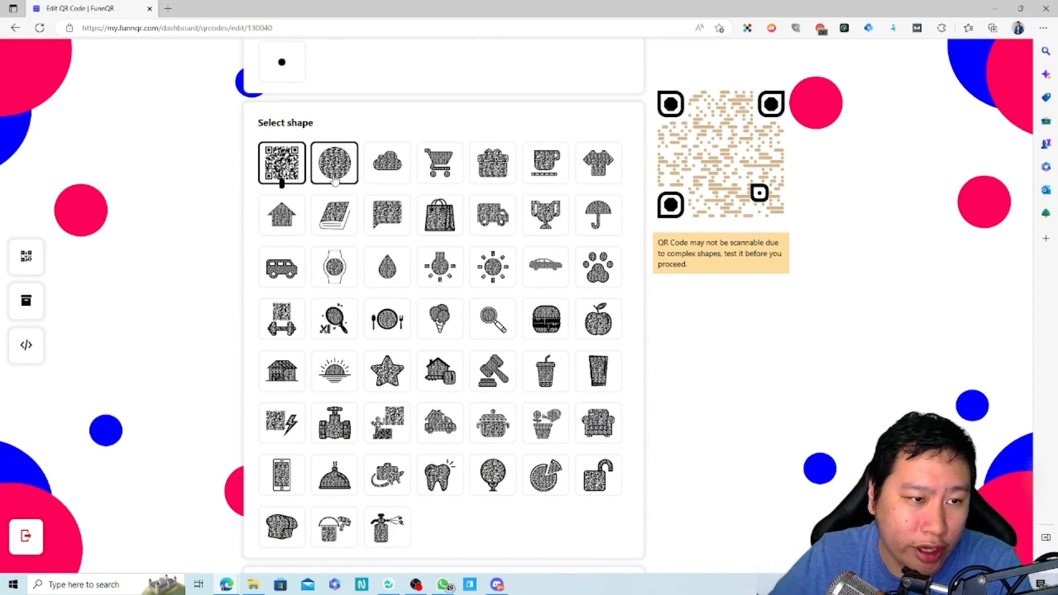
- Preview circle and cloud outlines, then reshape the whole code into a T-shirt
click(332, 163)
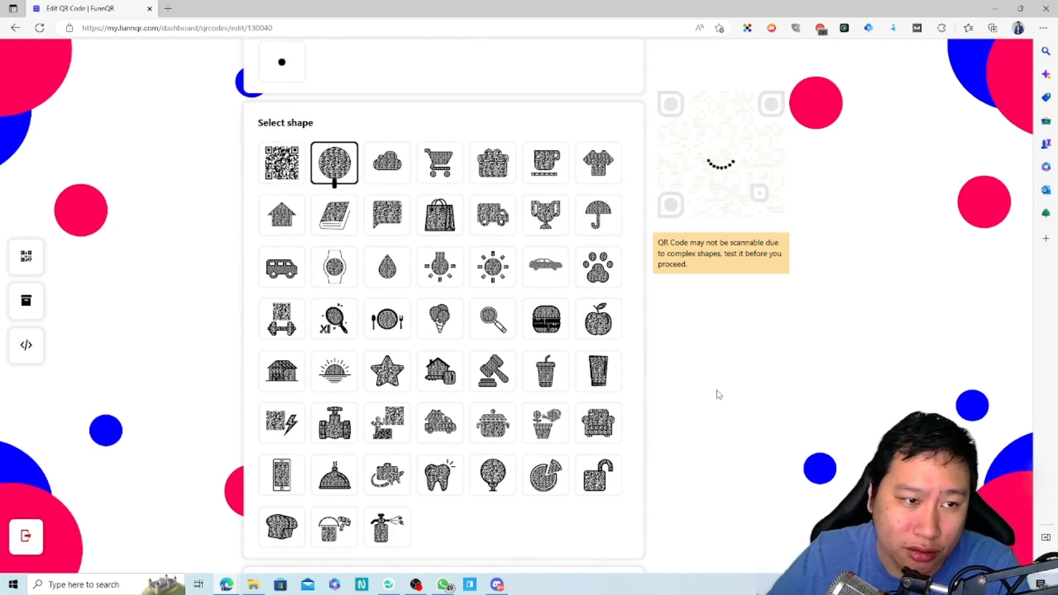
click(387, 163)
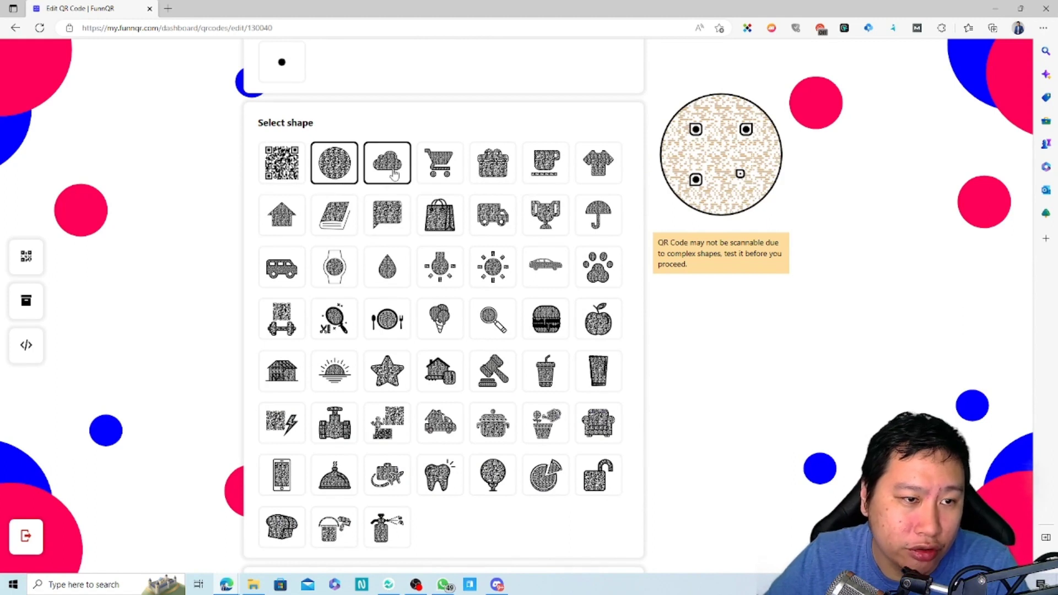
click(387, 163)
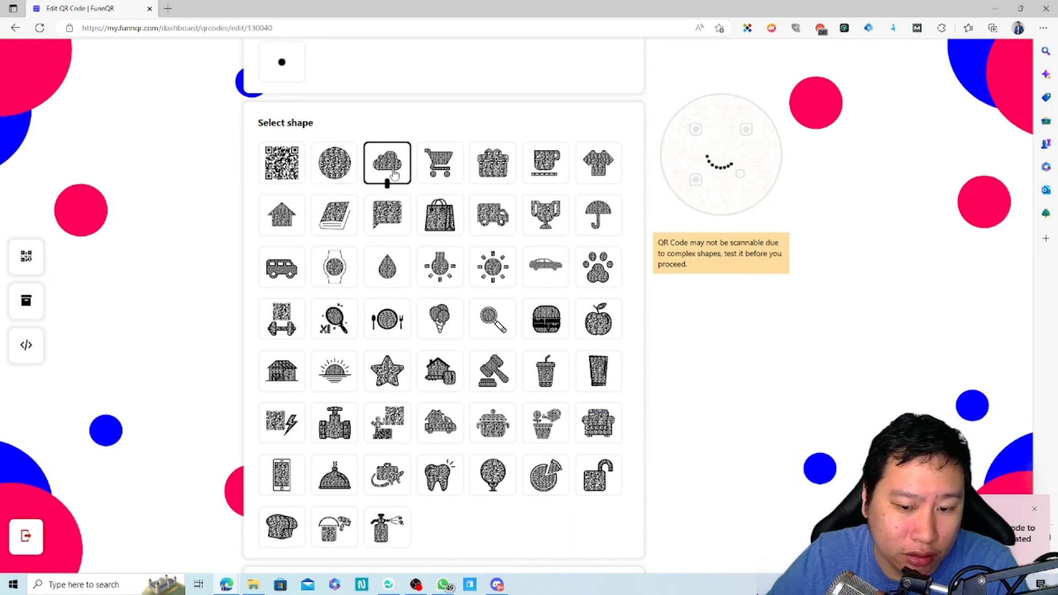
click(387, 163)
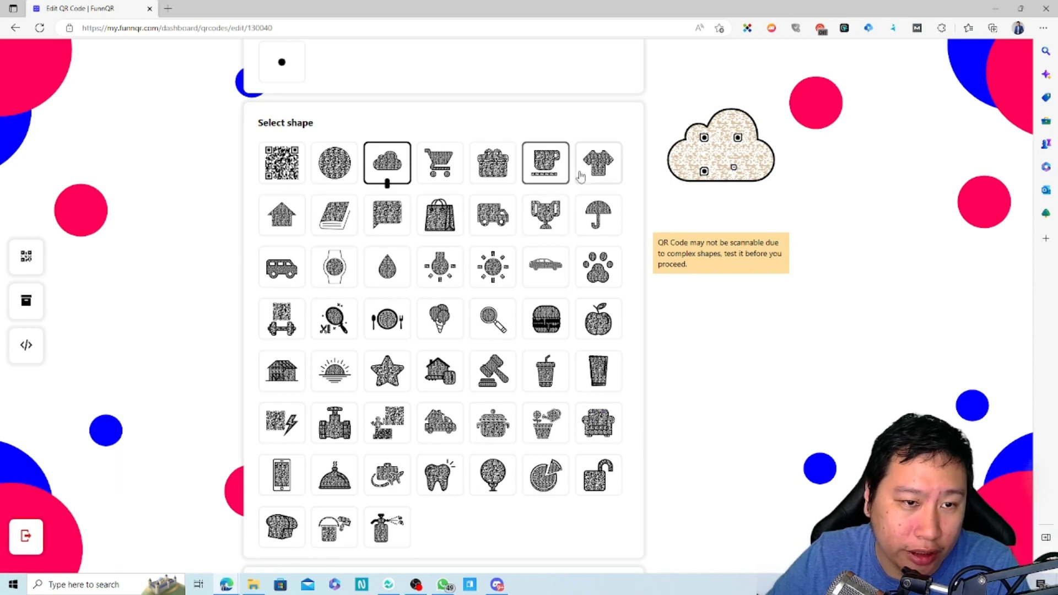
click(598, 163)
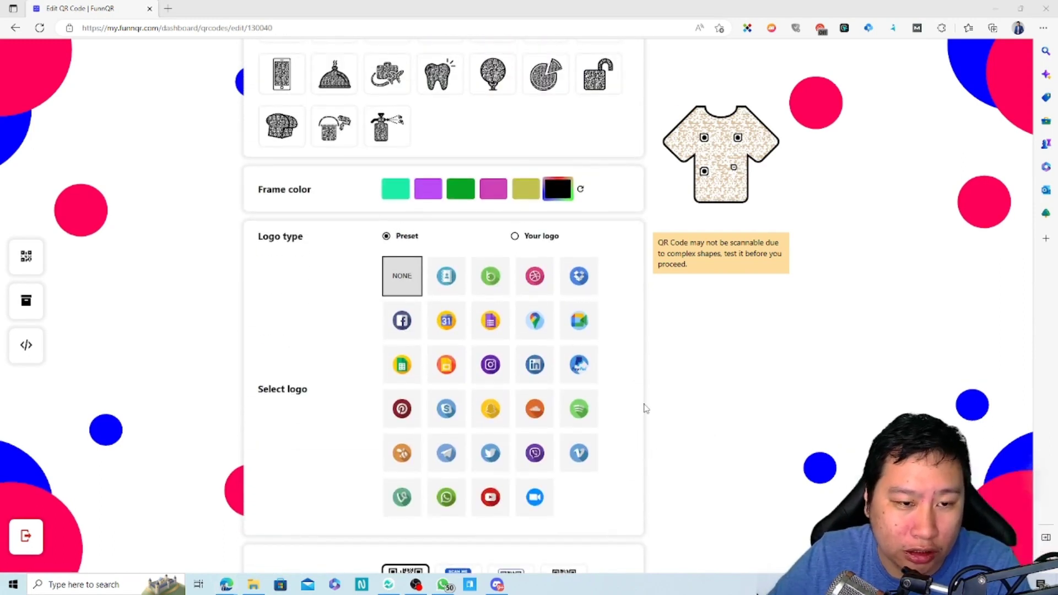
- Place the Facebook preset logo in the centre, then switch to the 'Your logo' upload option
click(401, 320)
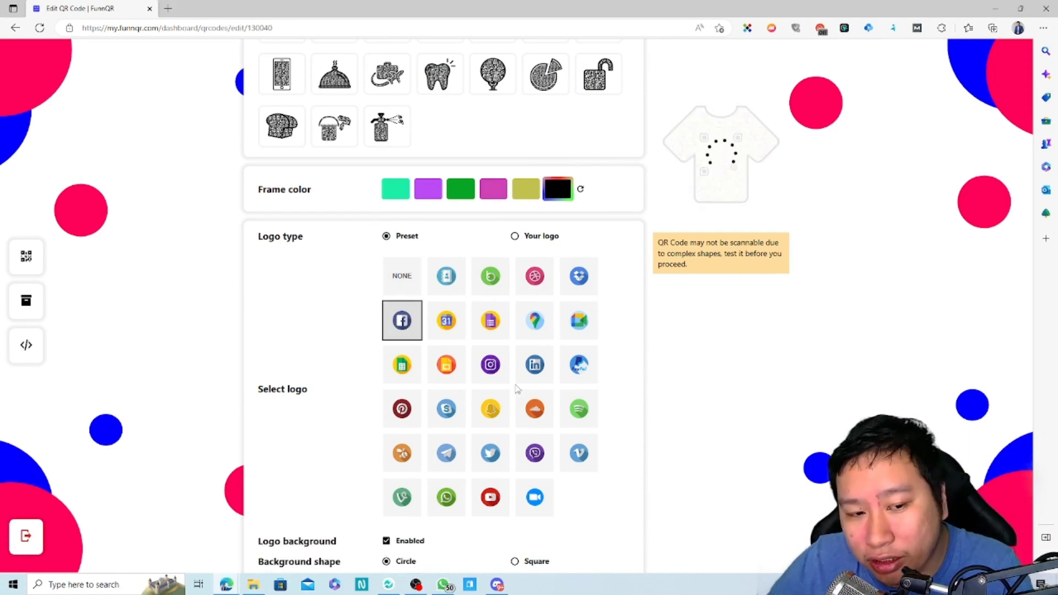
click(401, 320)
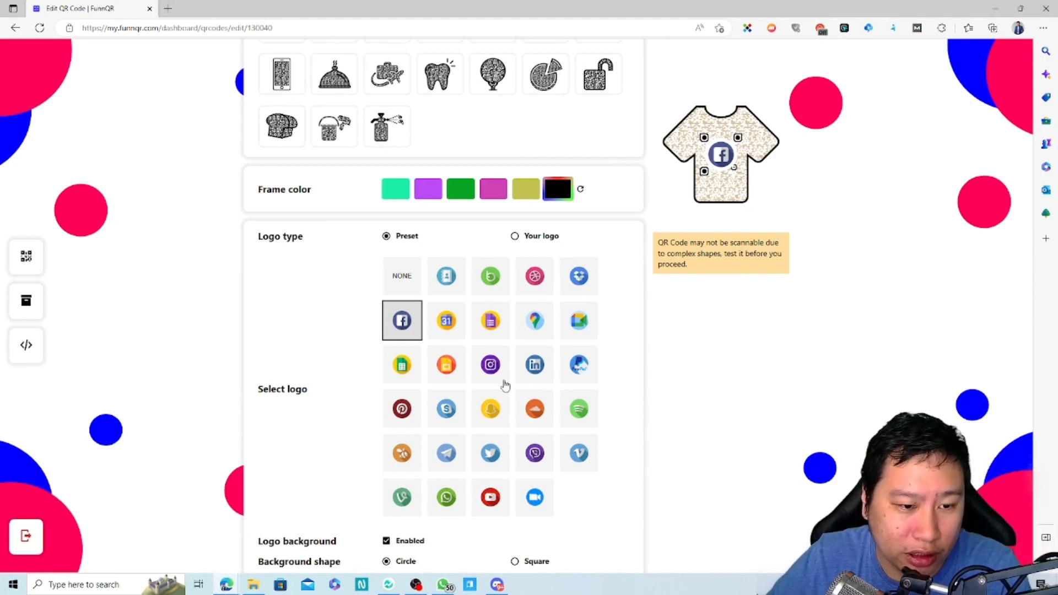
click(515, 236)
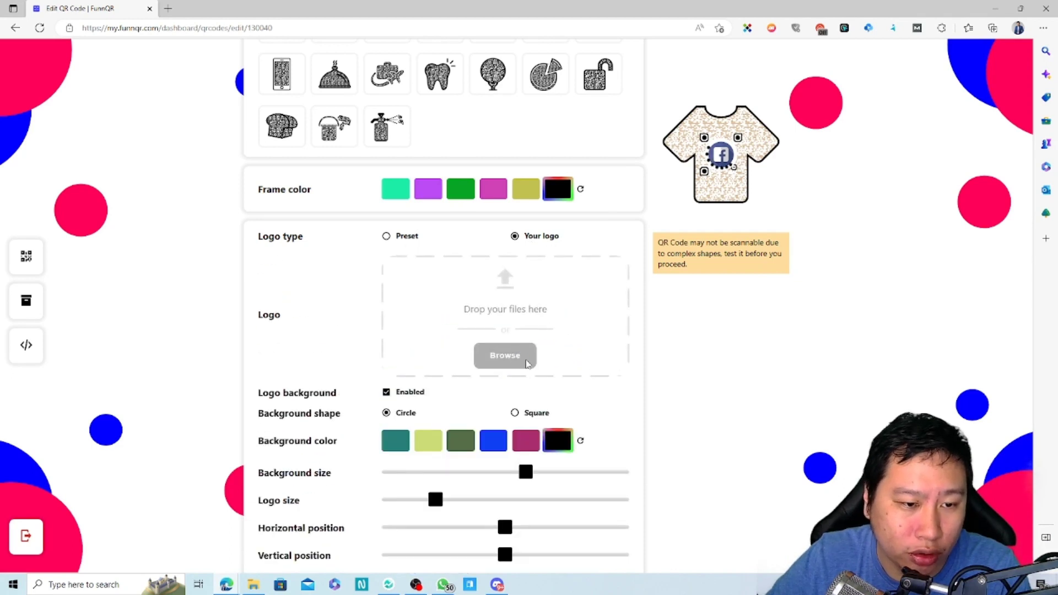
- Search Downloads for 'logo' and upload the Decisive Marketer Logo Icon as the custom logo
click(505, 356)
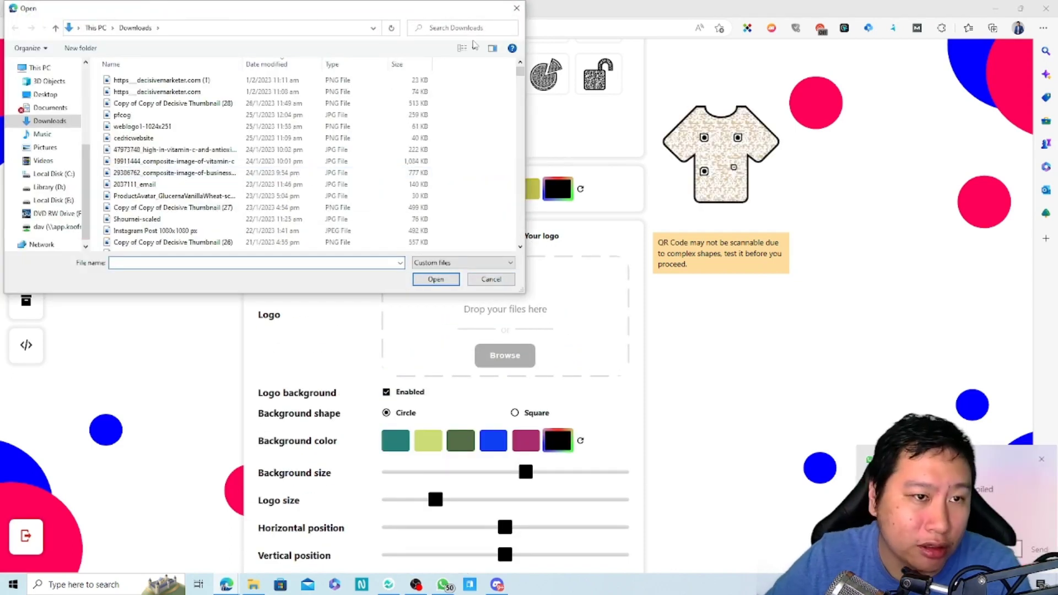
click(169, 126)
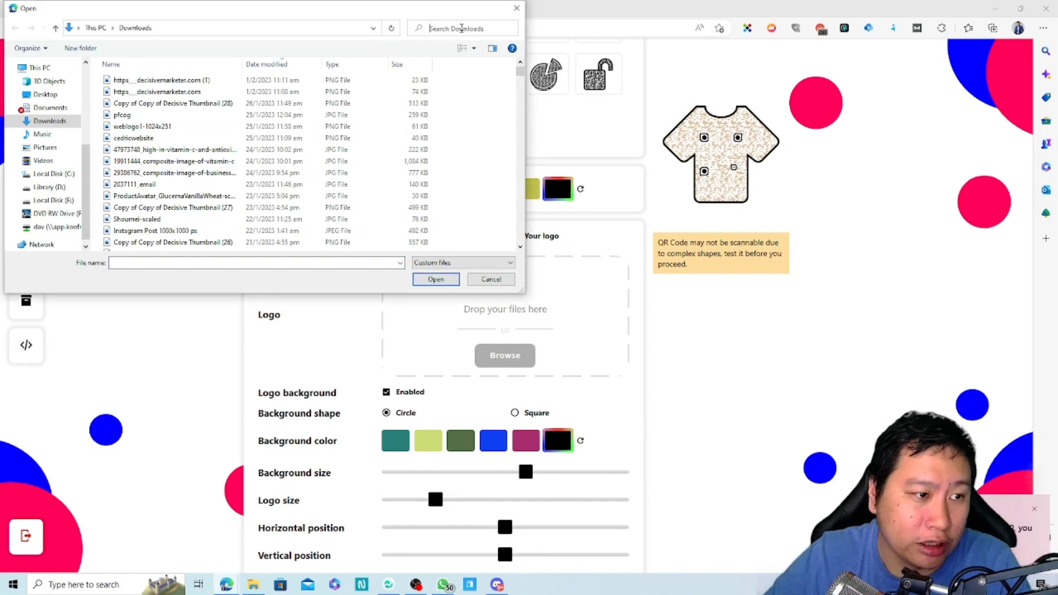
text(logo)
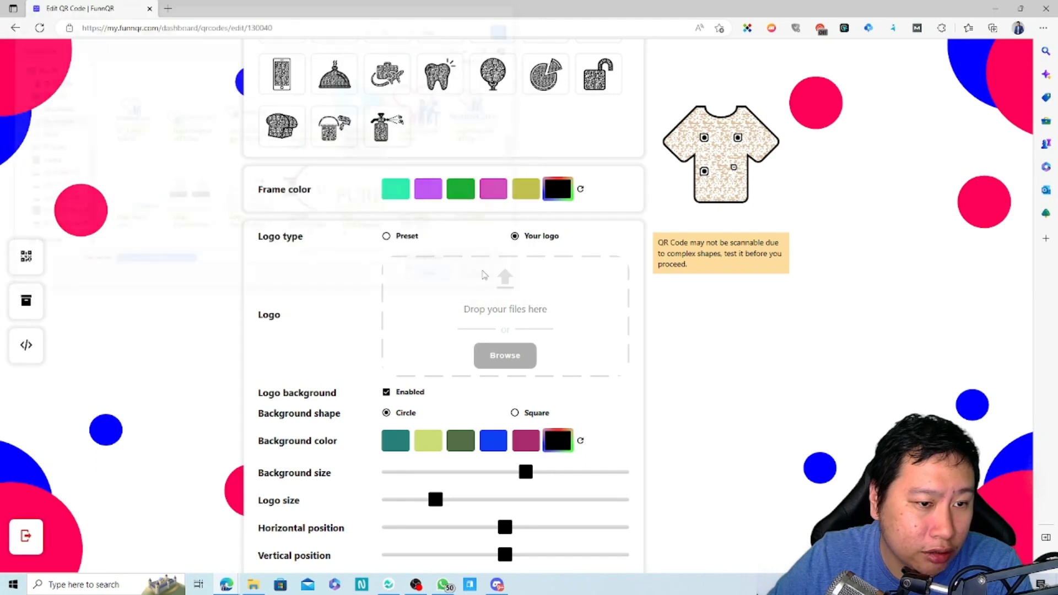
click(505, 356)
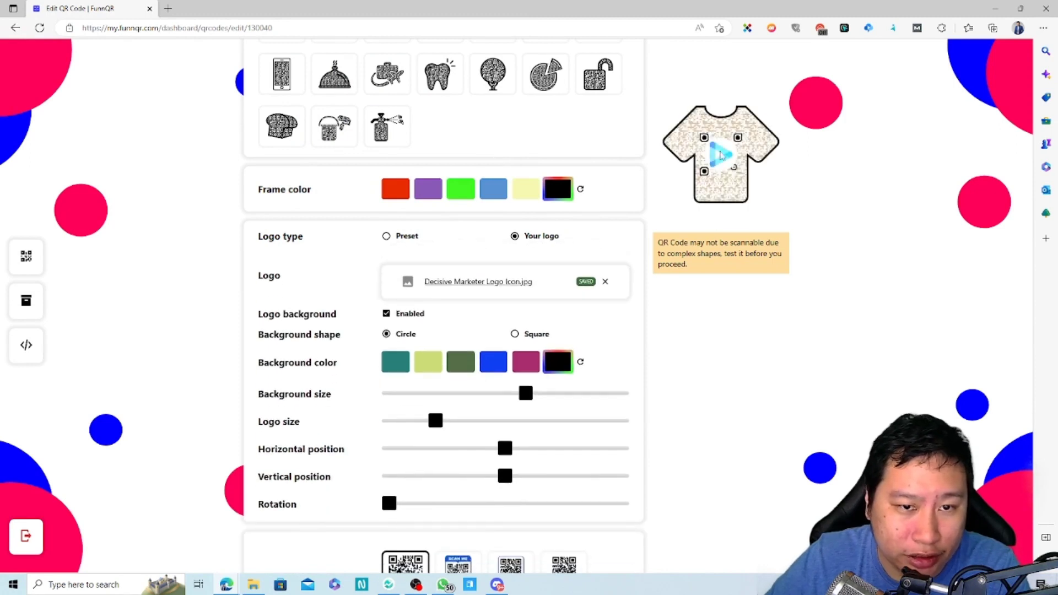
mouse_move(687, 413)
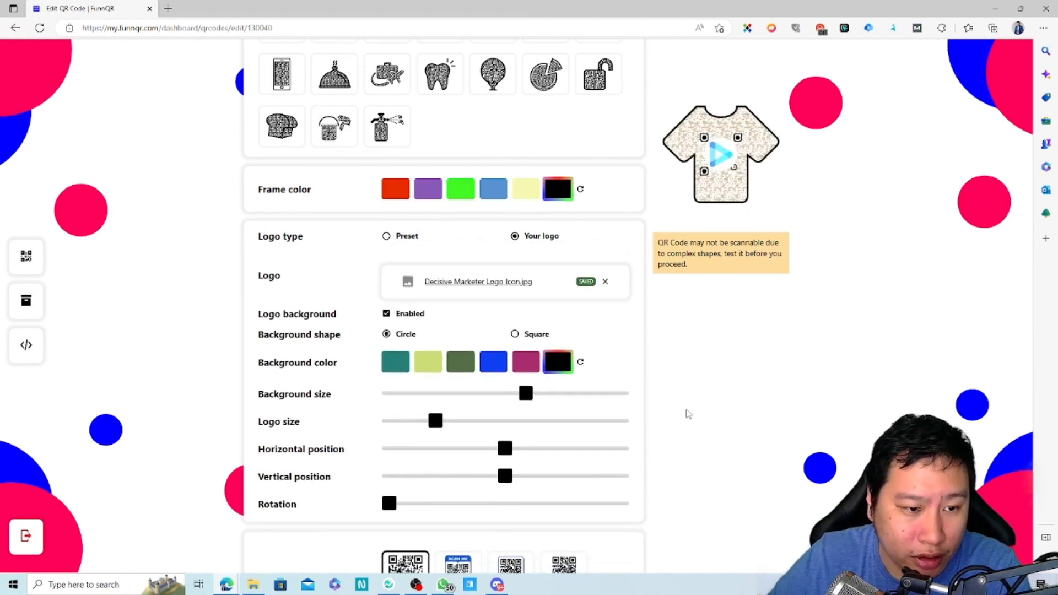
- Keep a circular backing behind the logo and shrink the logo size
scroll(down, 3)
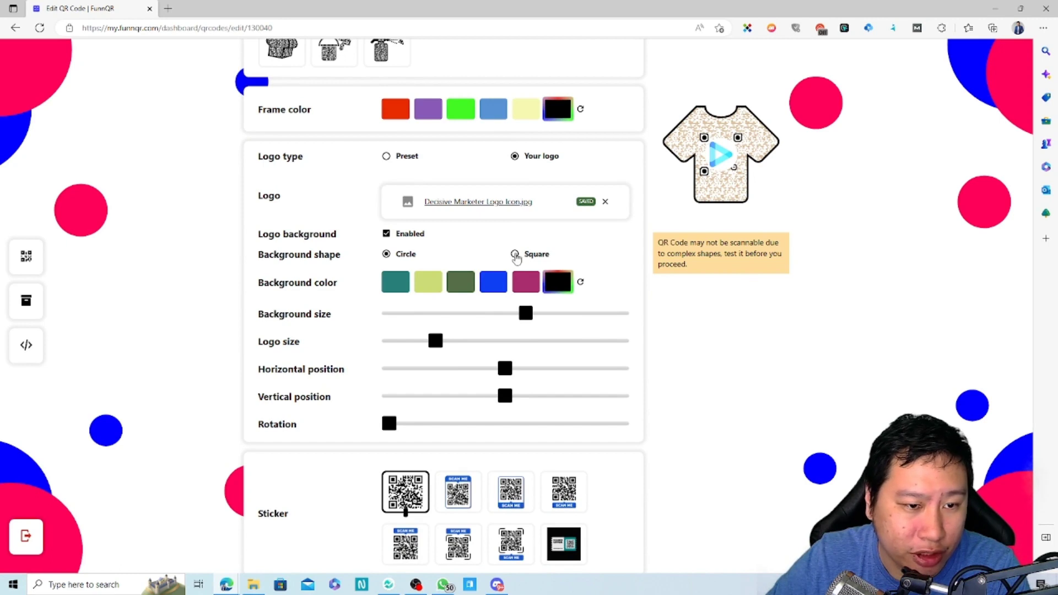
click(515, 254)
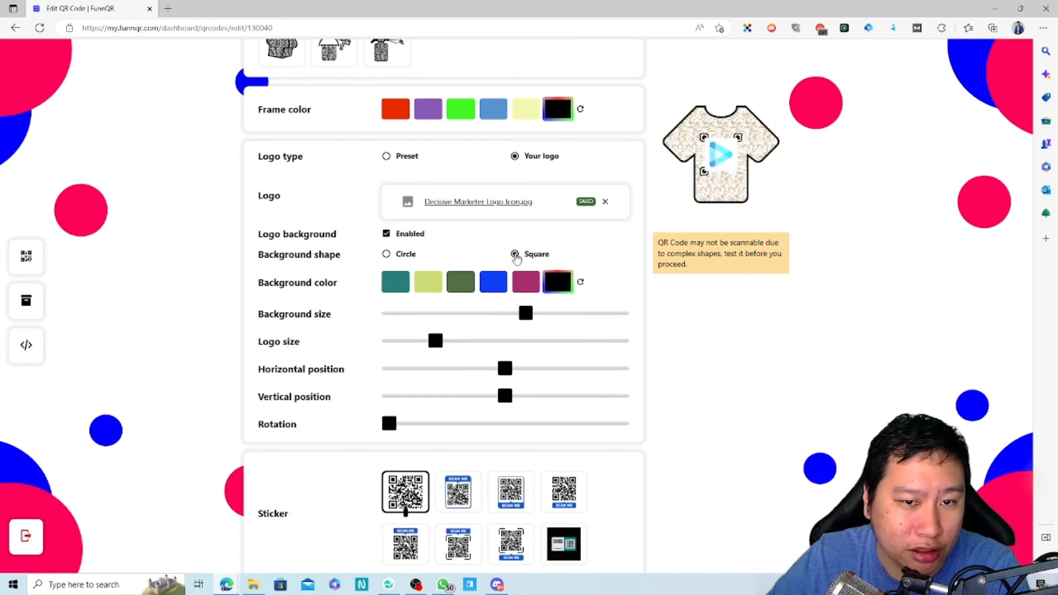
click(386, 253)
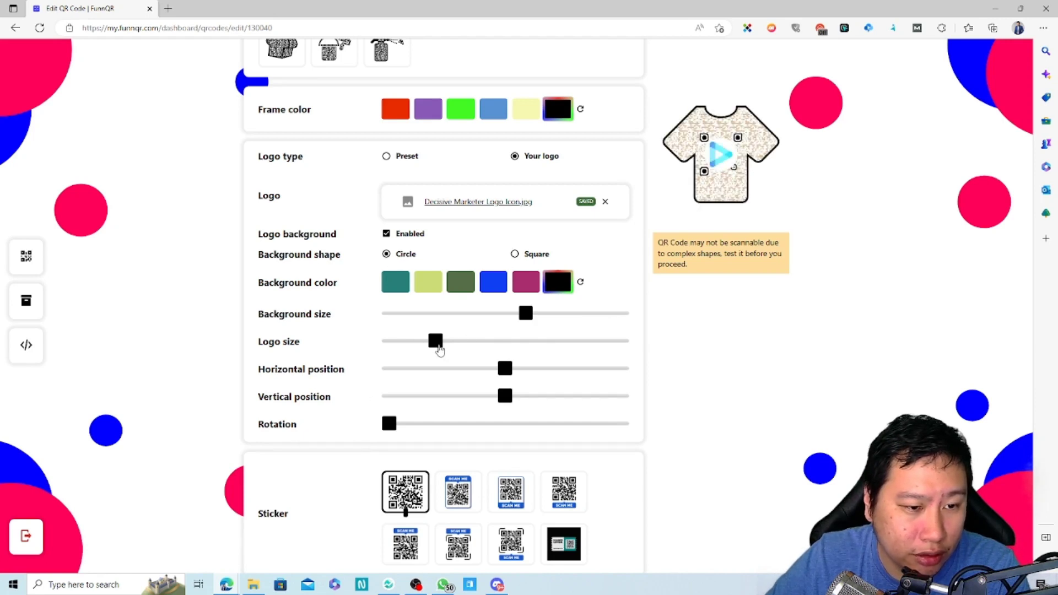
drag(435, 341, 406, 340)
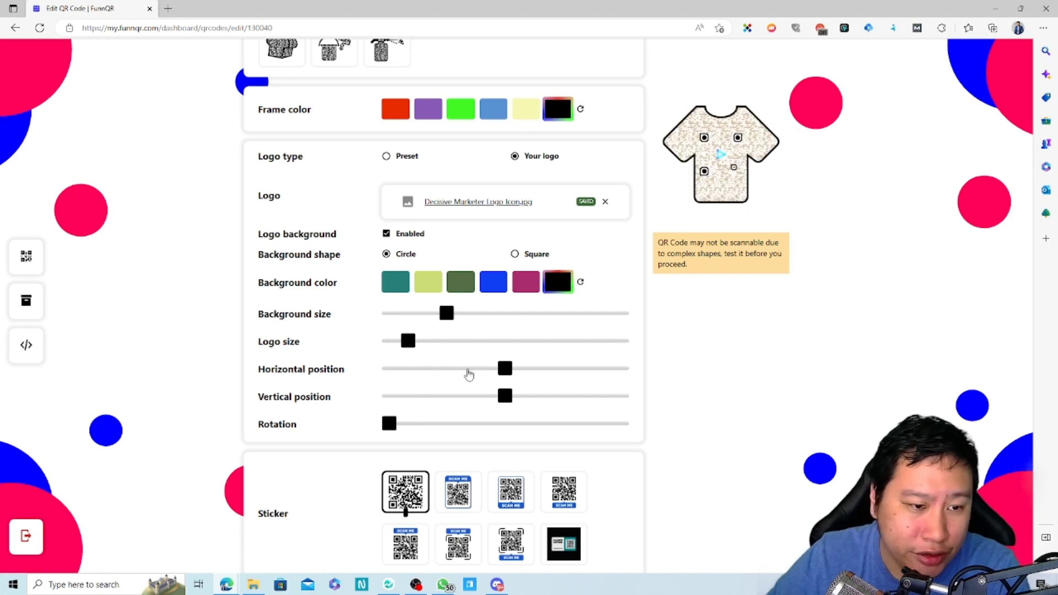
mouse_move(505, 370)
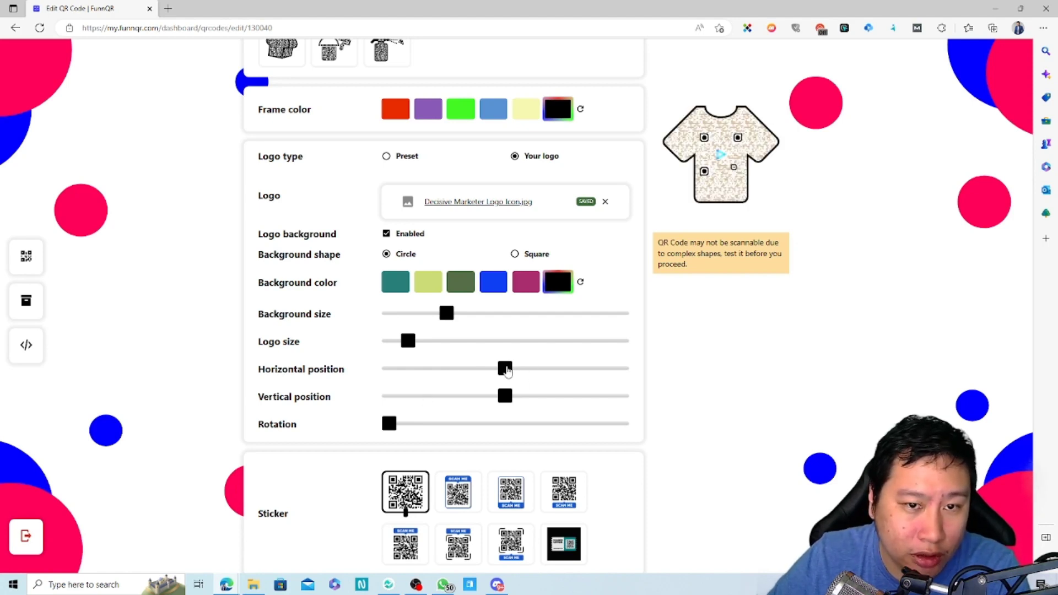
- Test shifting the logo right, return it to centre, and give it a slight rotation
drag(506, 368, 572, 369)
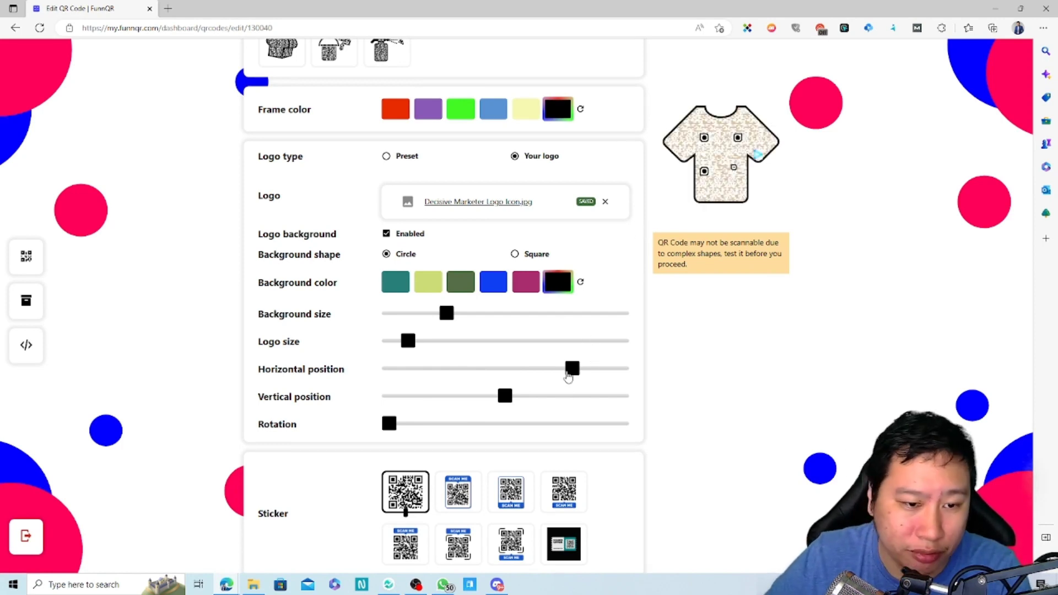
drag(572, 369, 505, 369)
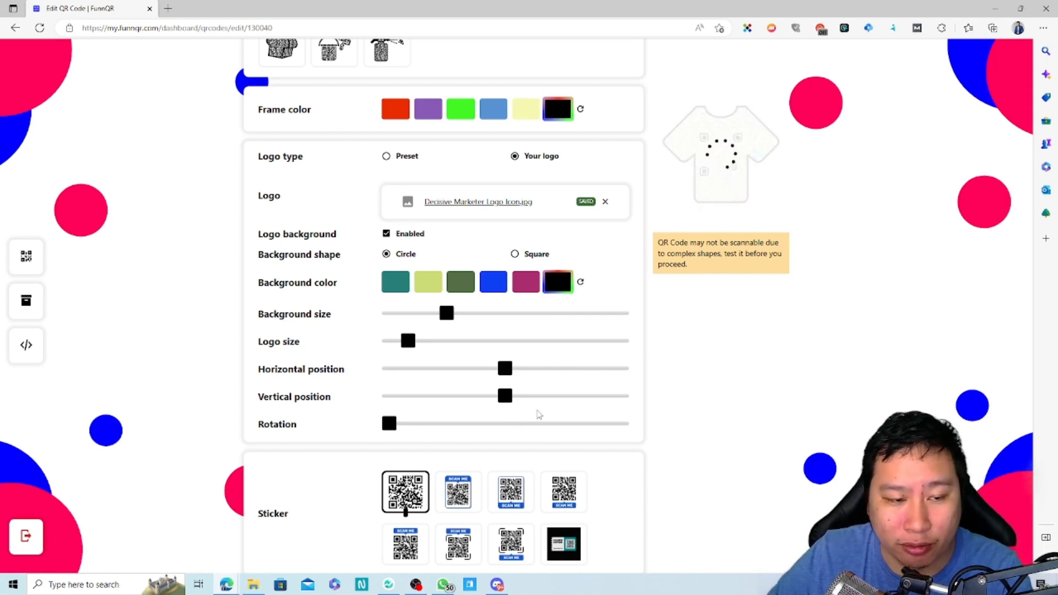
drag(389, 423, 485, 423)
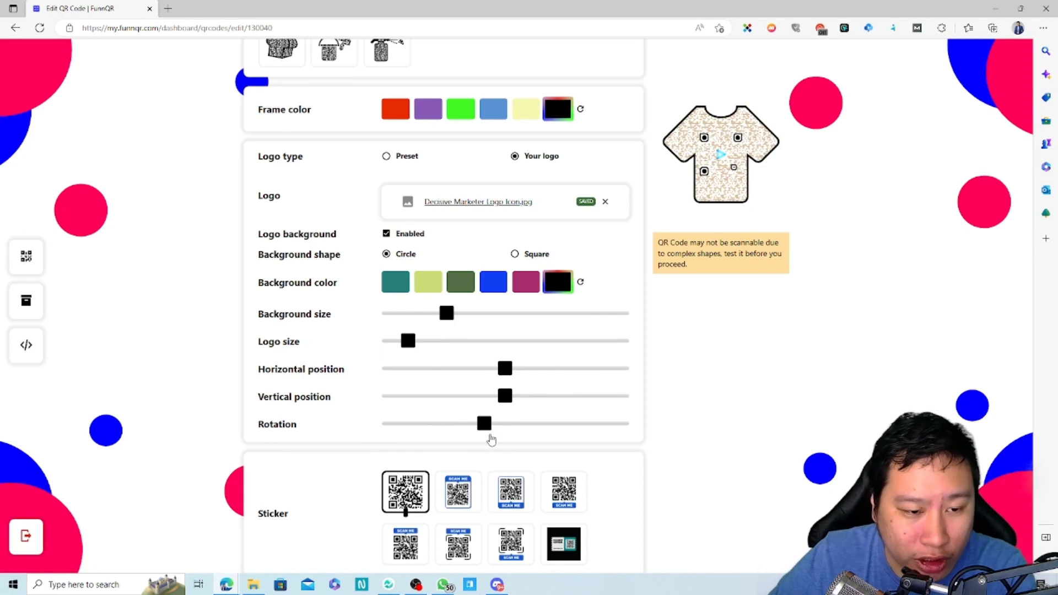
drag(484, 423, 453, 424)
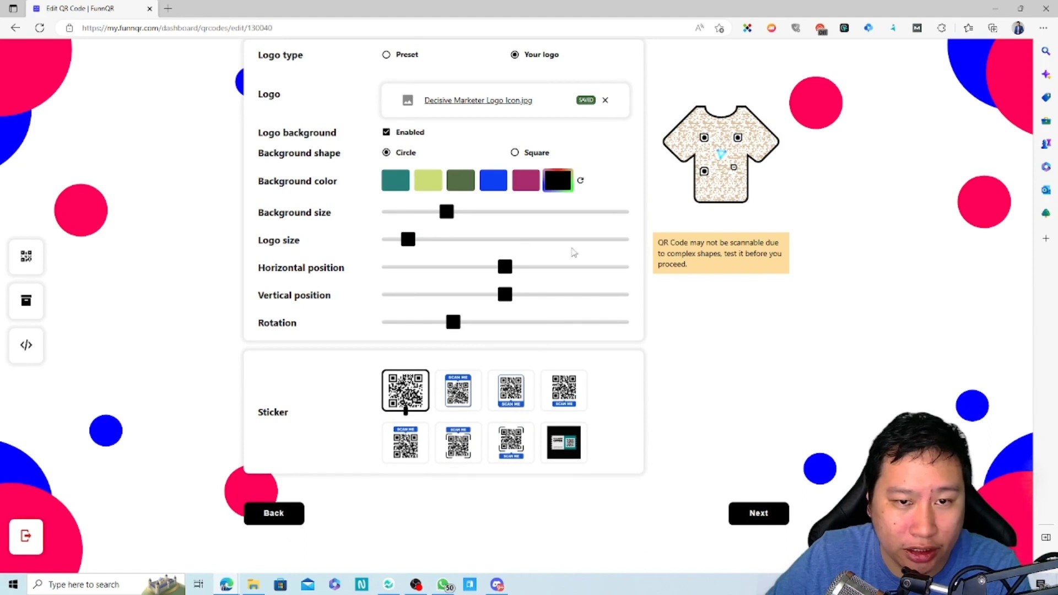
- Try the SCAN ME sticker, then apply the coupon sticker reading Exclusive Offer, Limited Time Offer
click(457, 390)
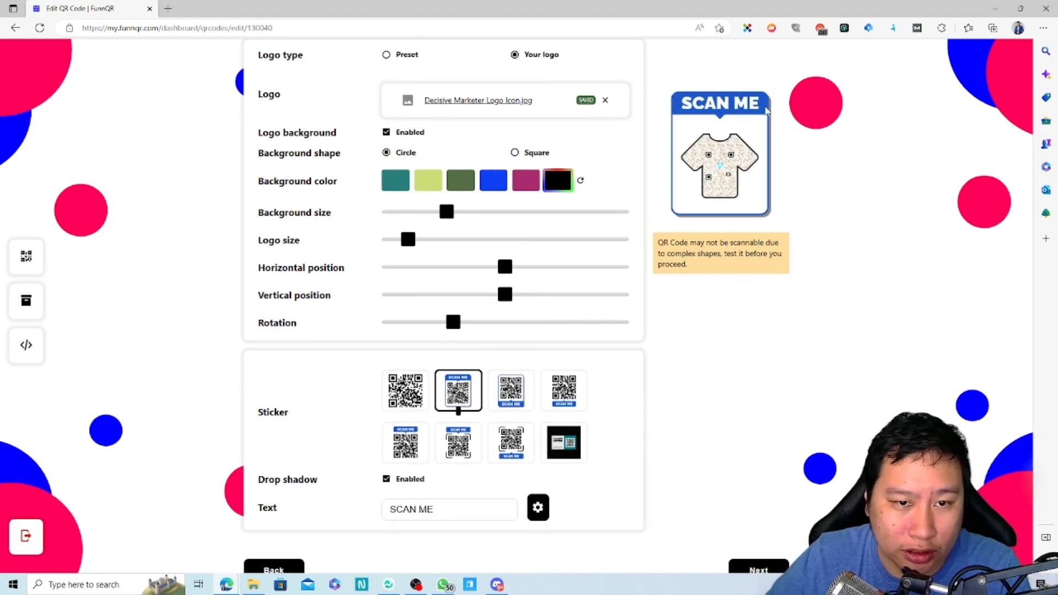
click(563, 443)
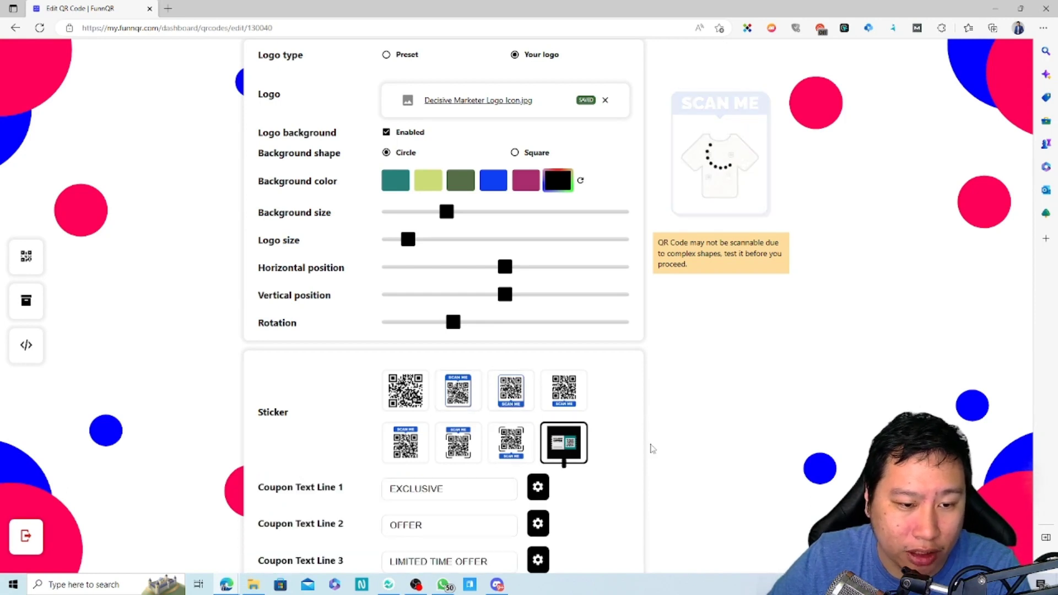
click(563, 443)
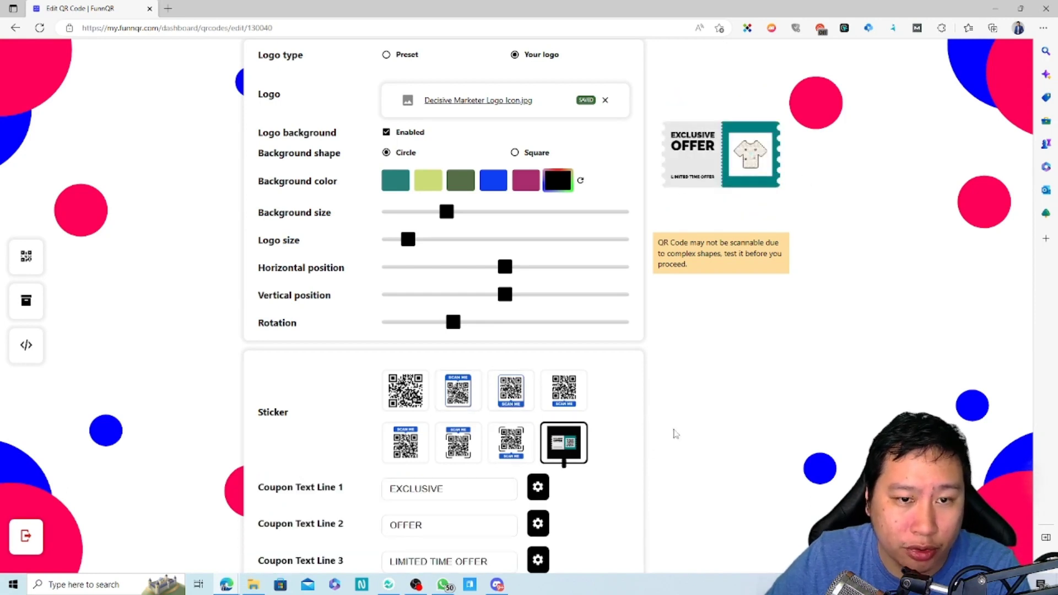
scroll(down, 3)
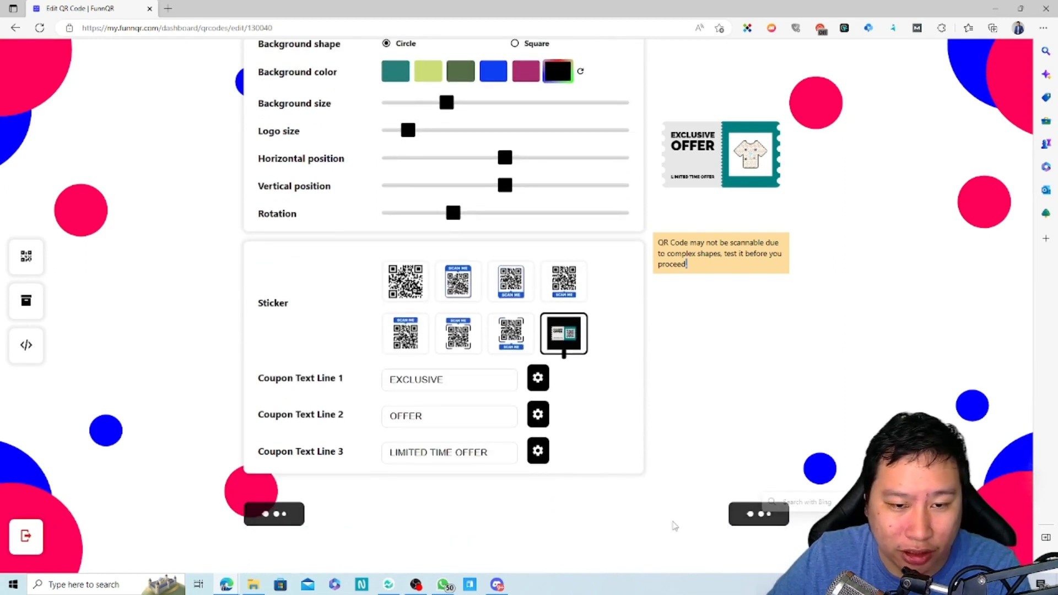
mouse_move(646, 508)
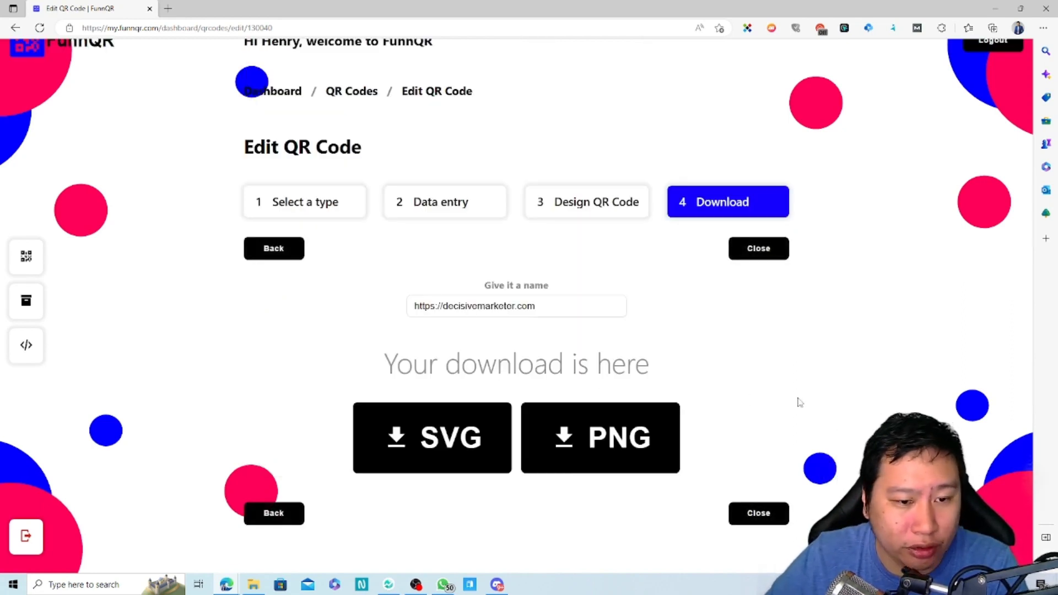
mouse_move(795, 396)
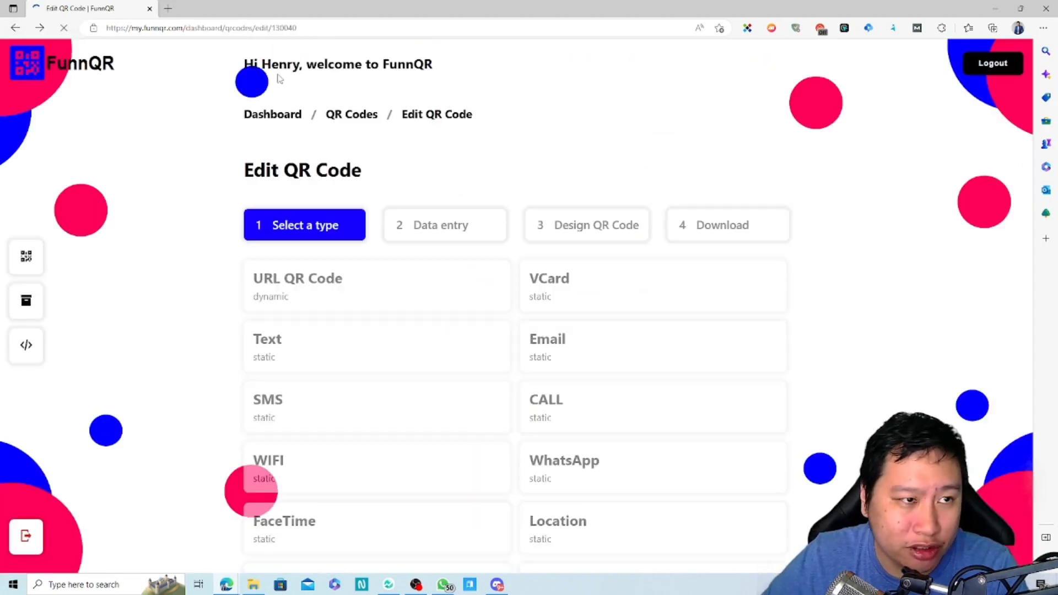
- Return to the QR Code List via the QR Codes breadcrumb after reaching the download step
click(352, 113)
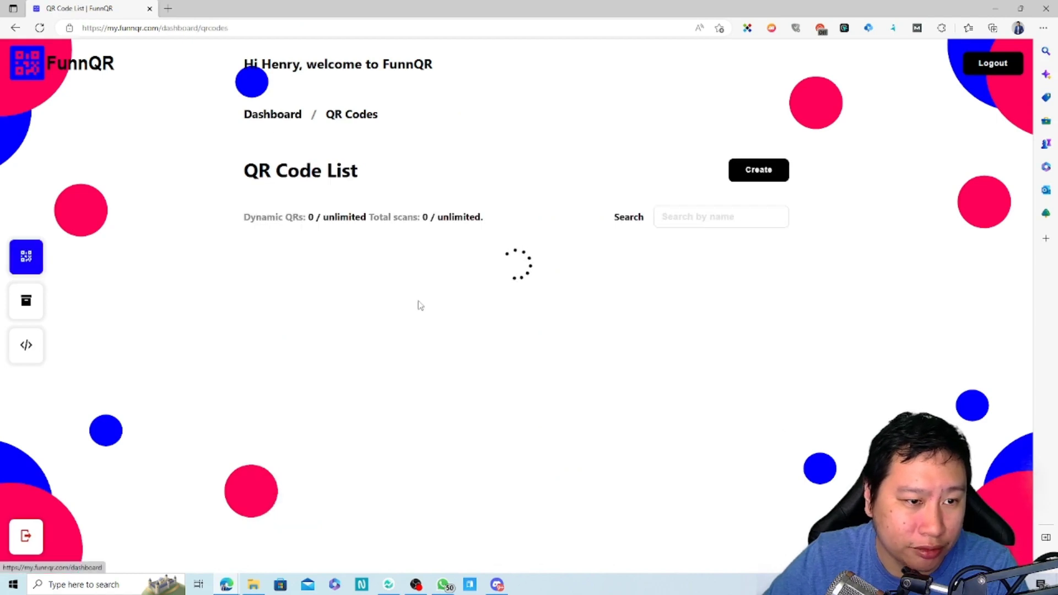